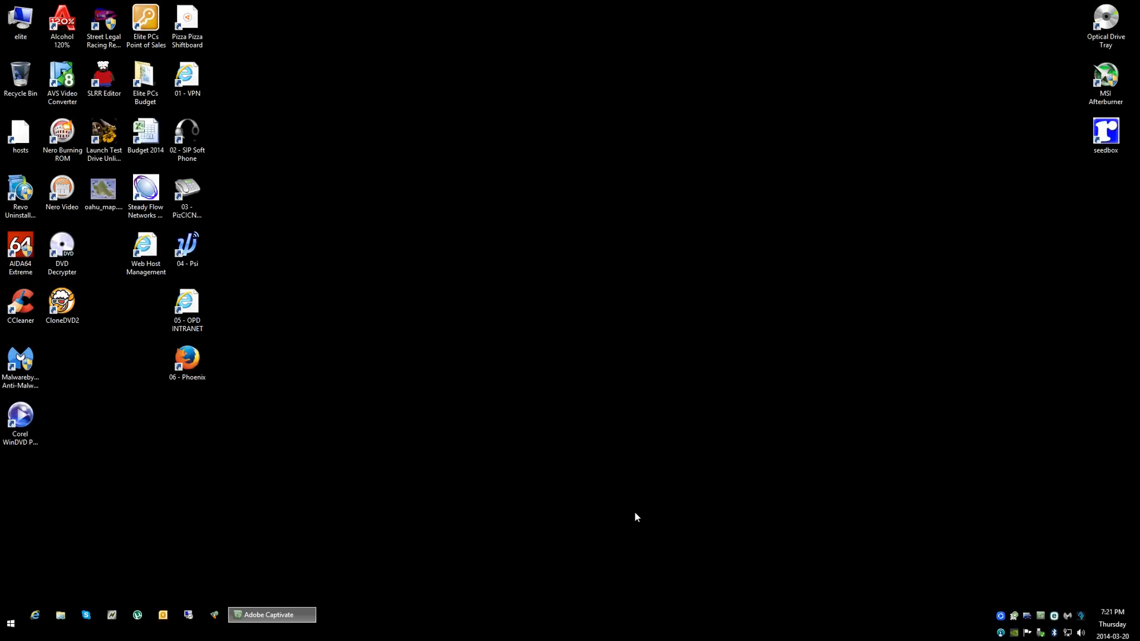
{"action": "mouse_move", "coordinate": [568, 366]}
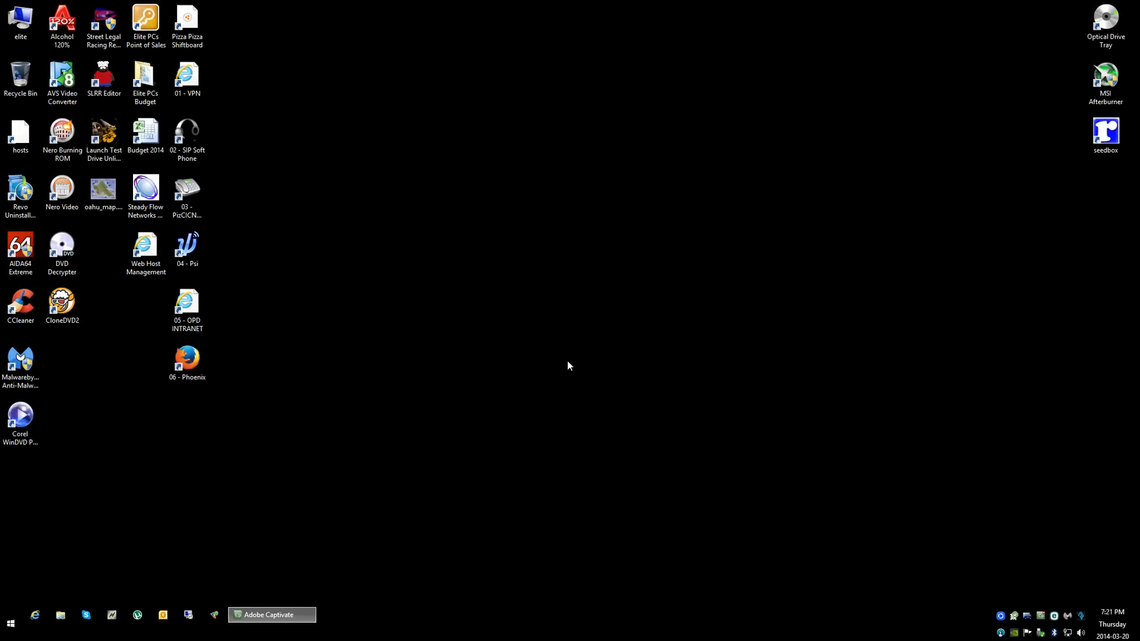
{"action": "mouse_move", "coordinate": [599, 382]}
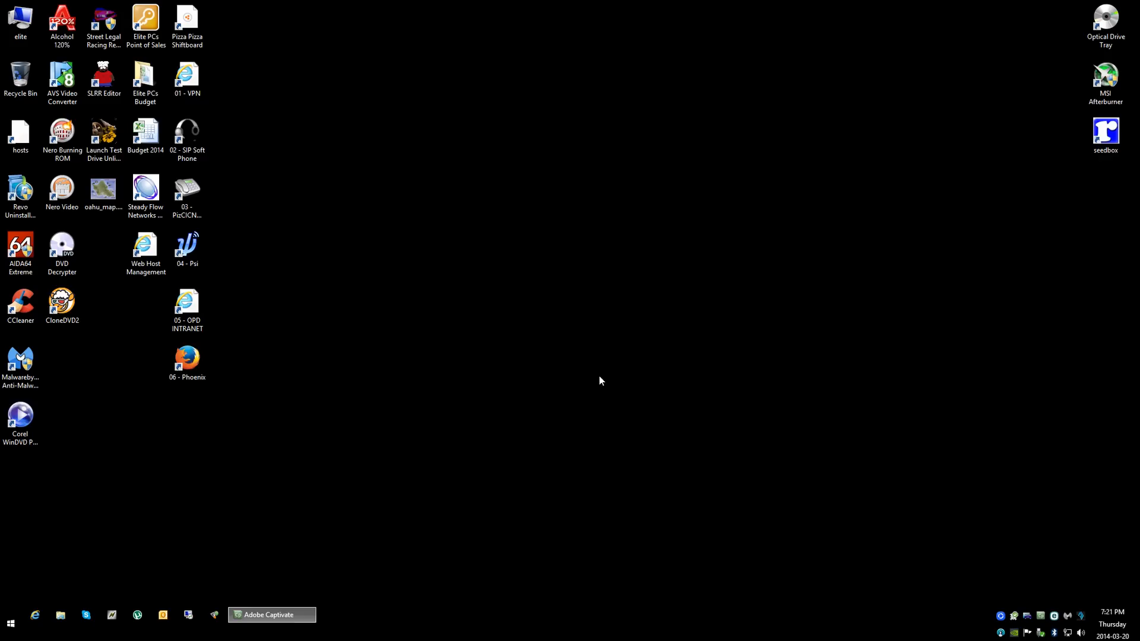
{"action": "mouse_move", "coordinate": [559, 377]}
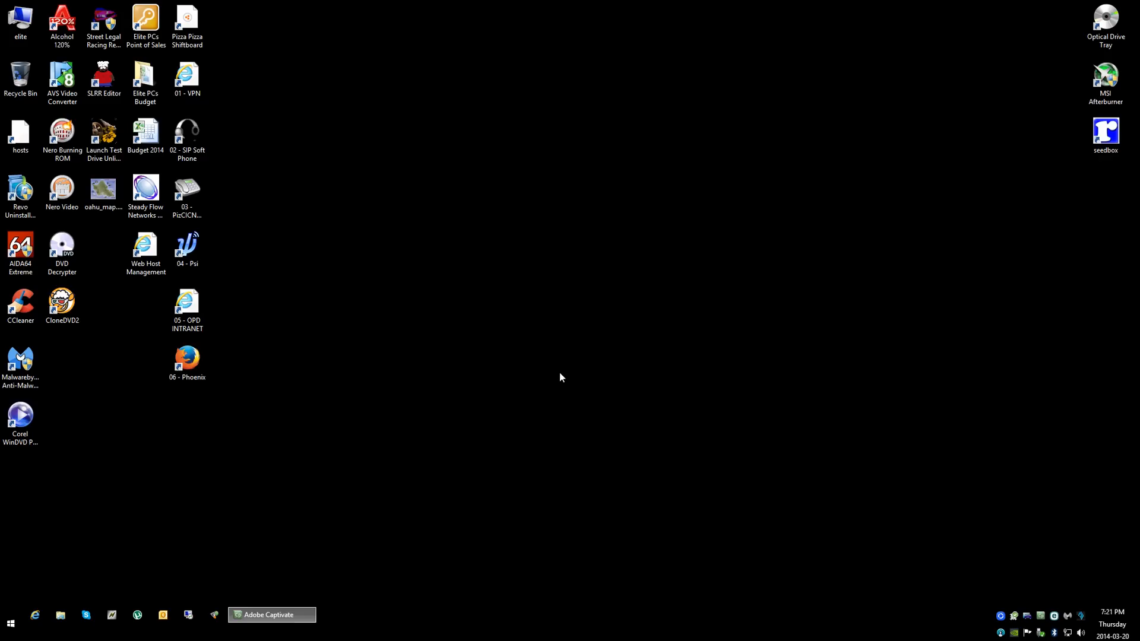
{"action": "mouse_move", "coordinate": [577, 428]}
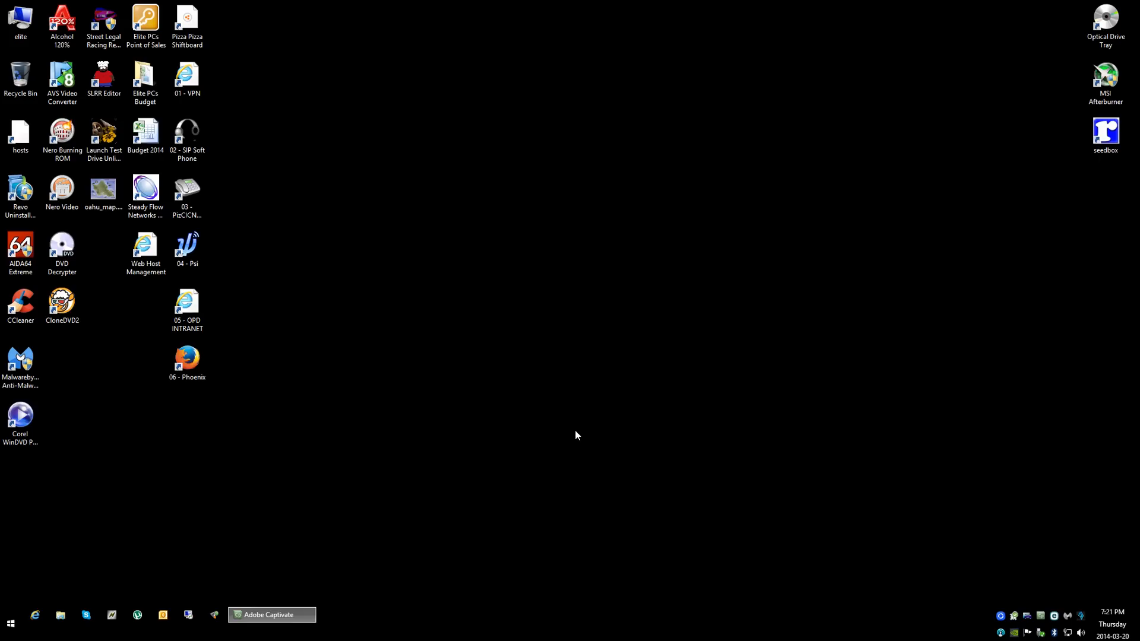
{"action": "mouse_move", "coordinate": [570, 439]}
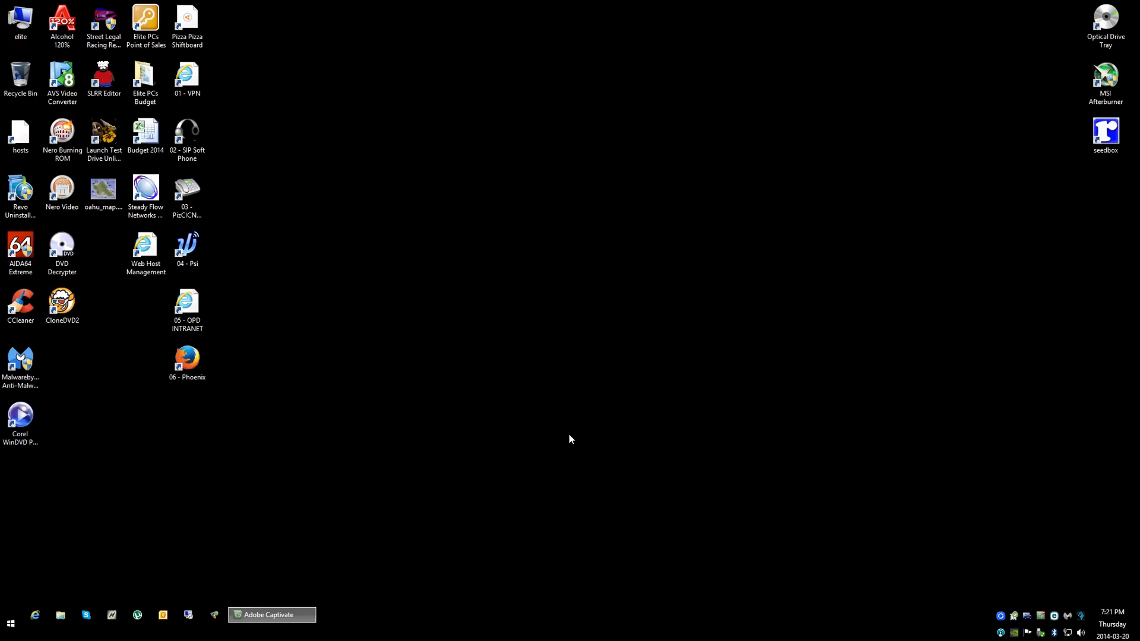
{"action": "mouse_move", "coordinate": [560, 418]}
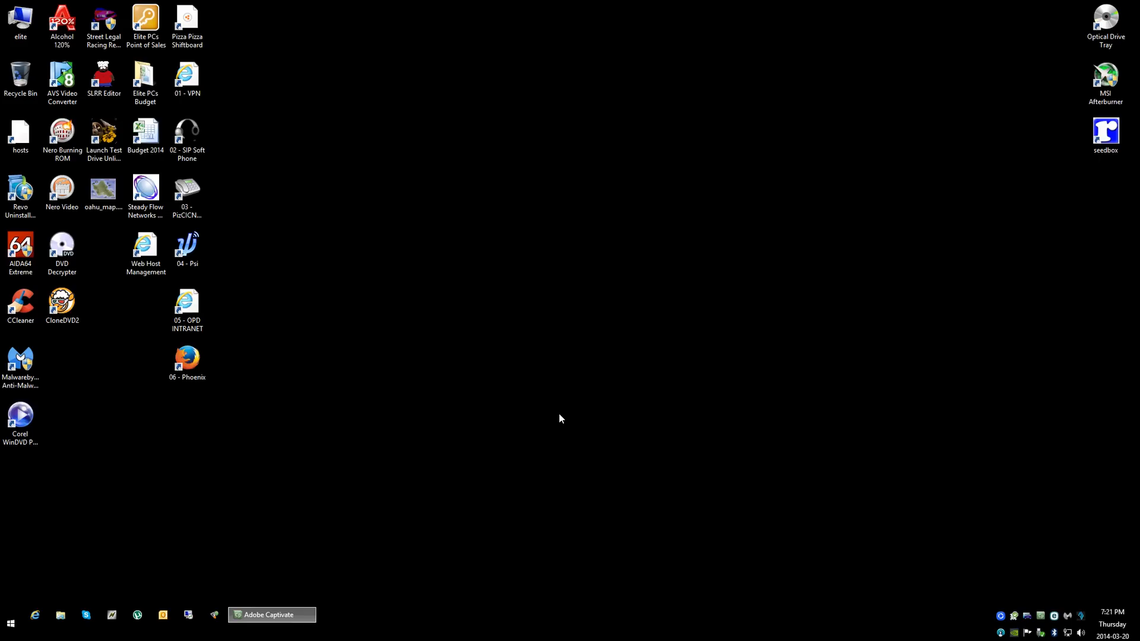
{"action": "mouse_move", "coordinate": [574, 399]}
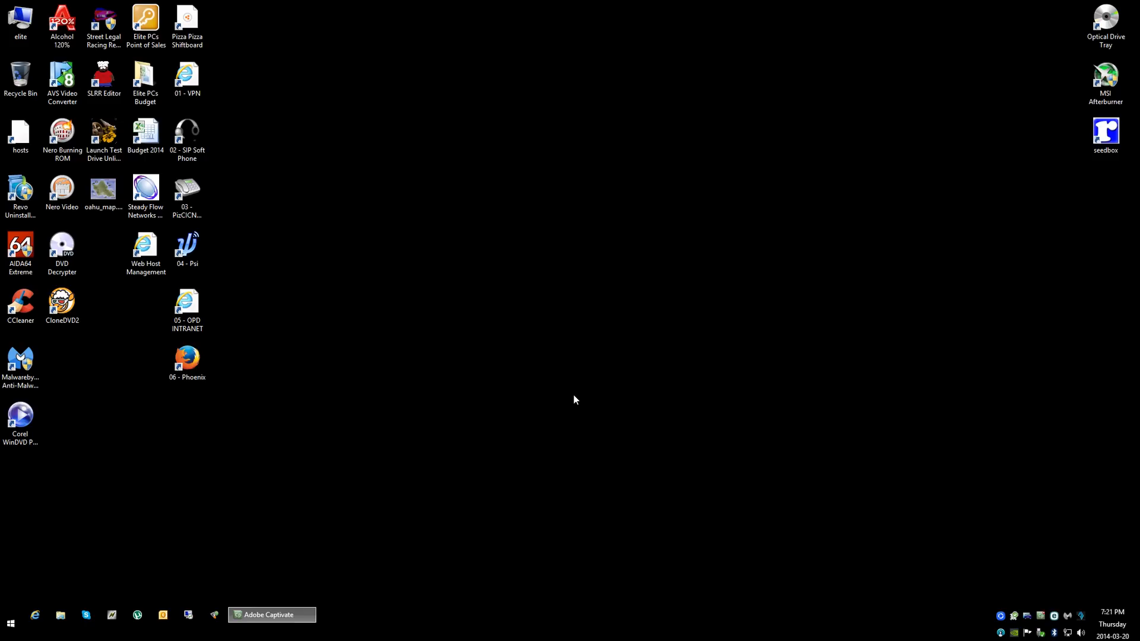
{"action": "mouse_move", "coordinate": [587, 363]}
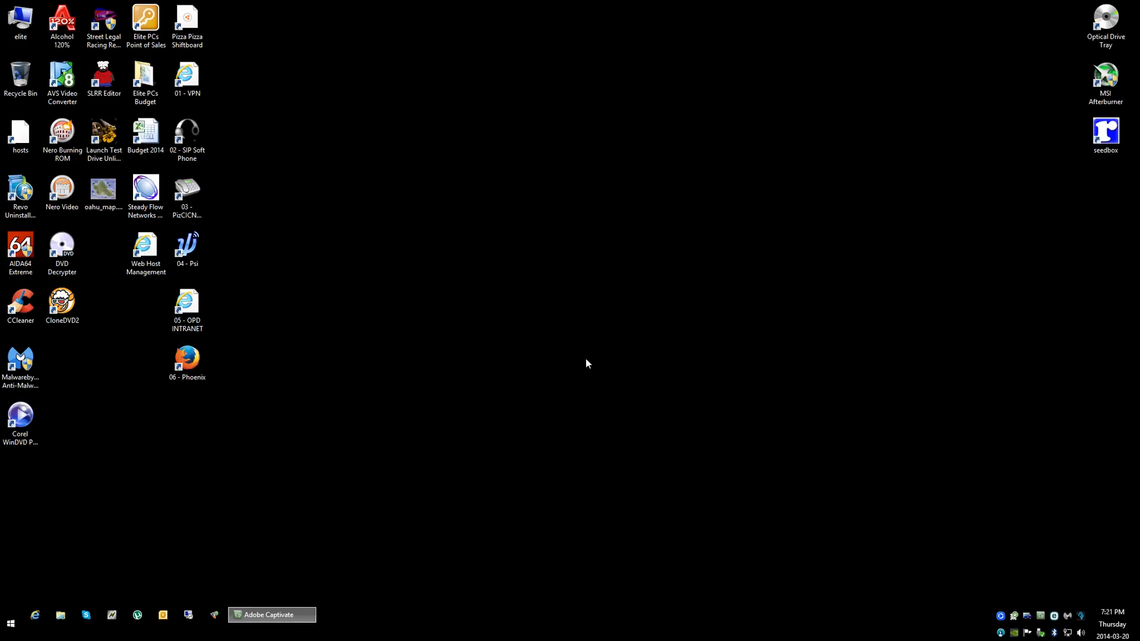
{"action": "mouse_move", "coordinate": [441, 470]}
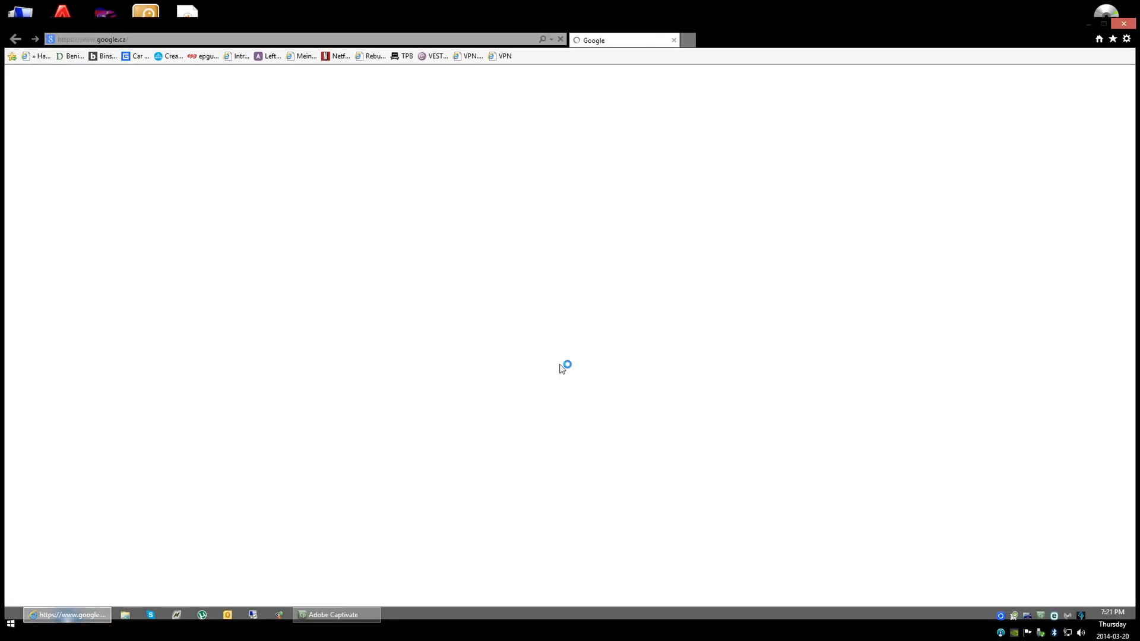
Step: Search Google for 'games for windows live', then refine the query with 'rockstar'
{"action": "type", "text": "games for windows live"}
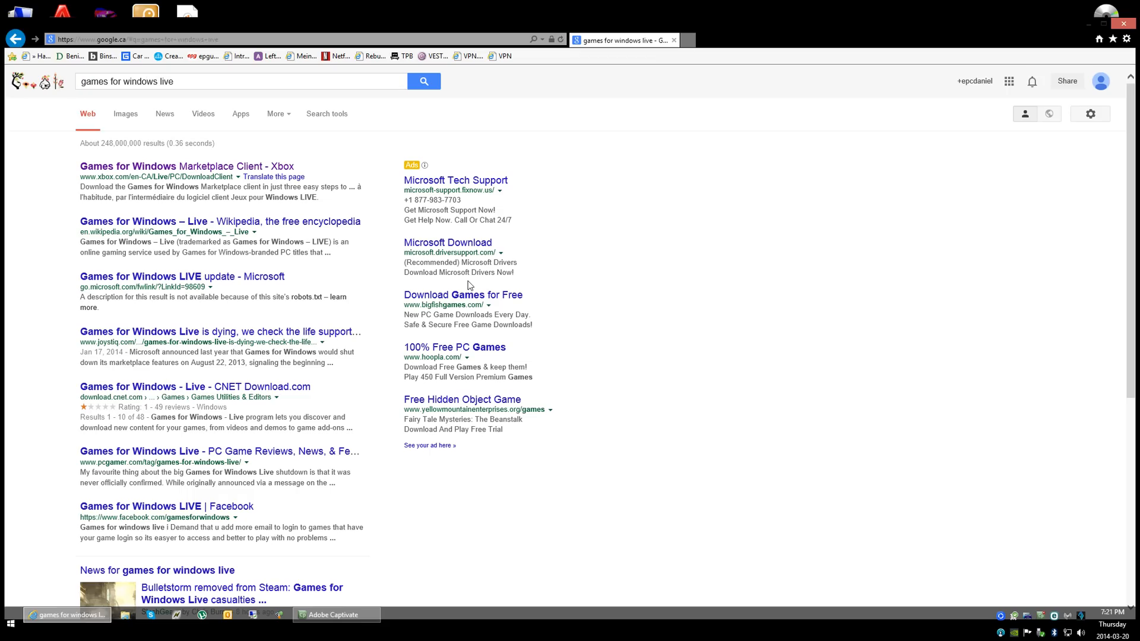
{"action": "left_click", "coordinate": [187, 166]}
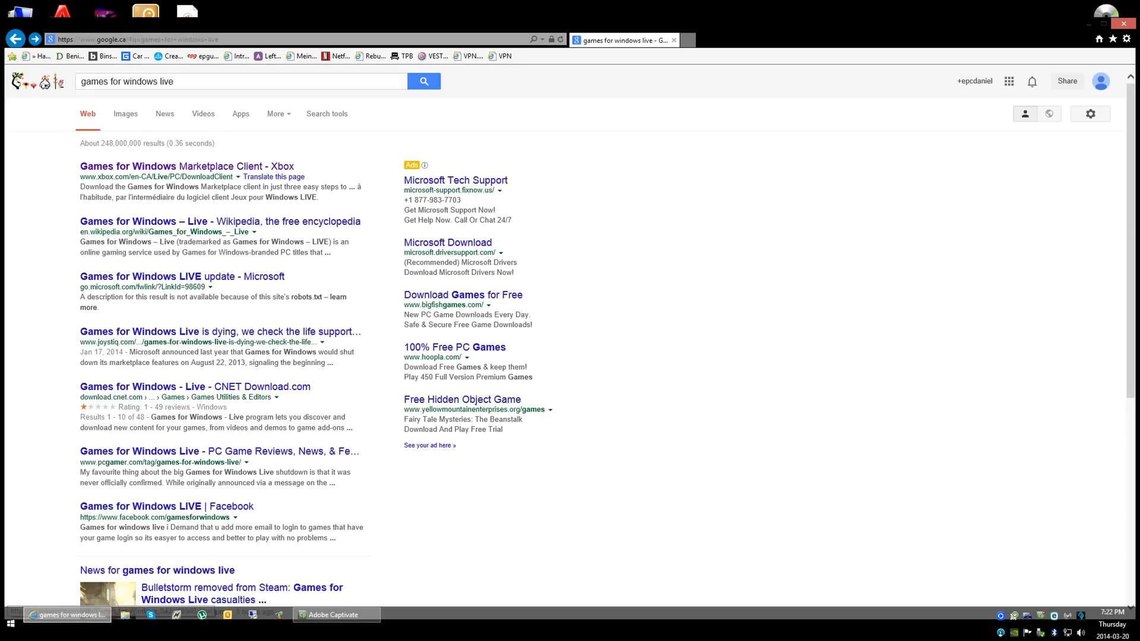
{"action": "mouse_move", "coordinate": [101, 232]}
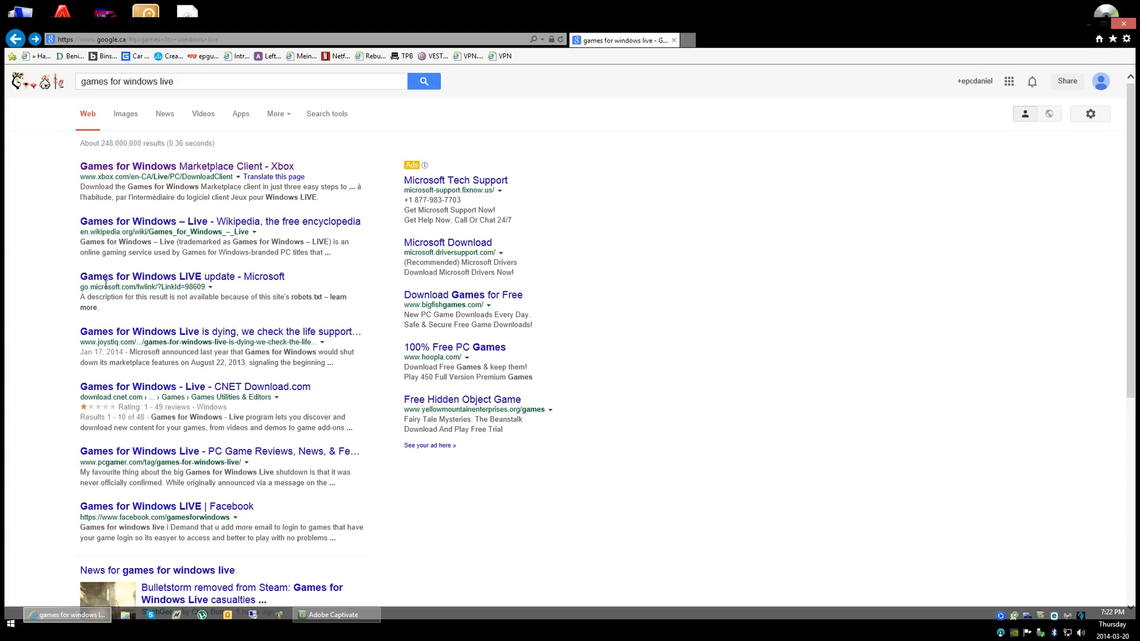
{"action": "type", "text": "red"}
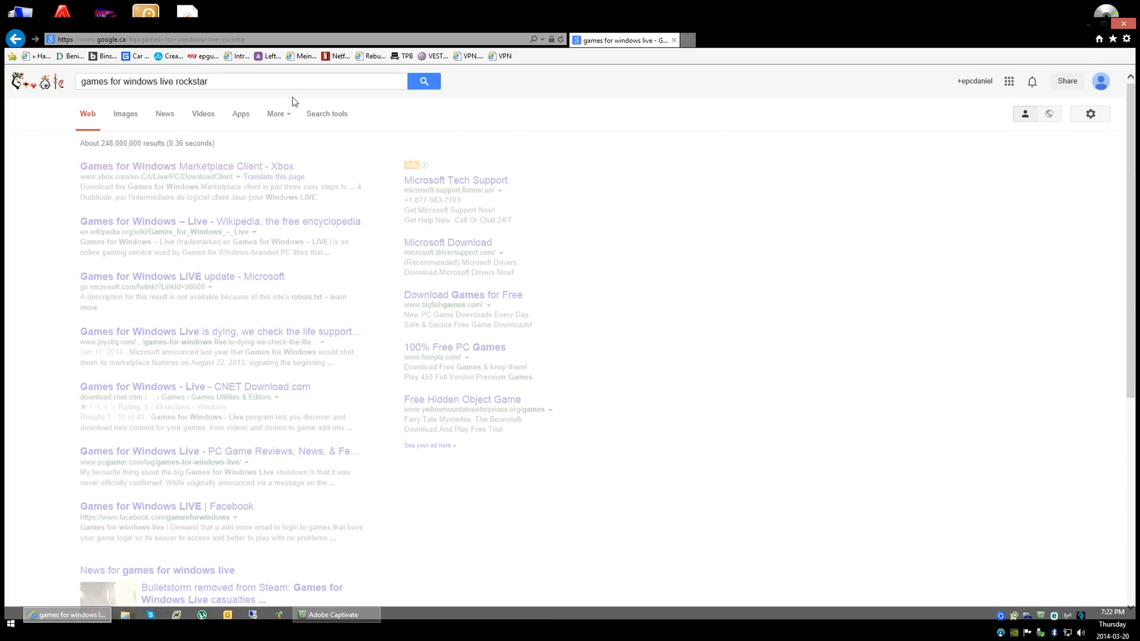
{"action": "left_click", "coordinate": [423, 81]}
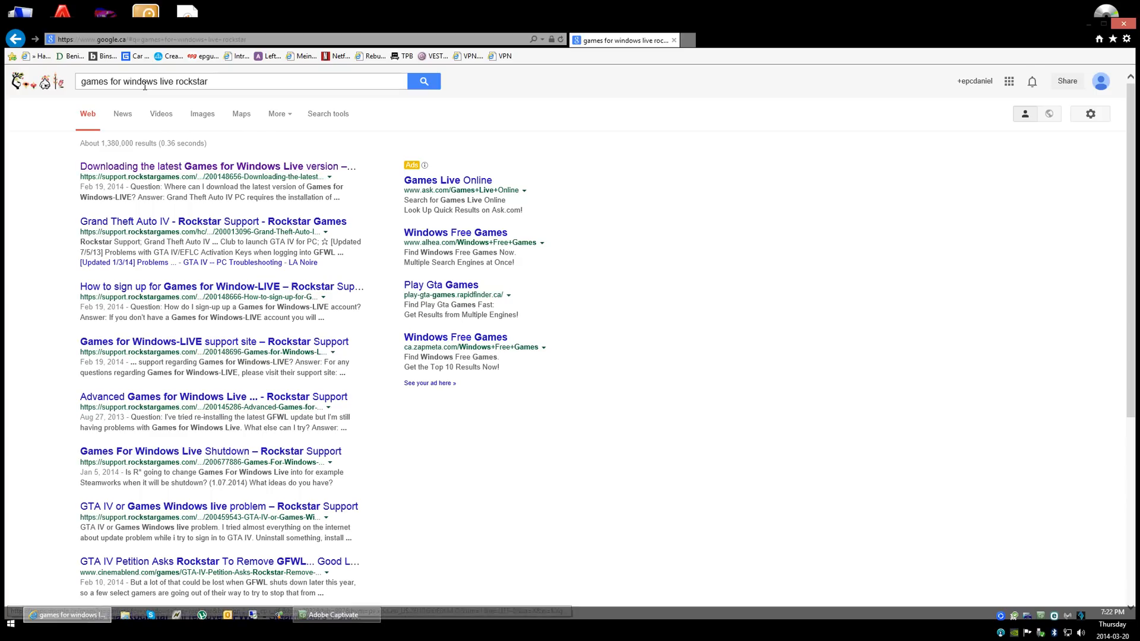
{"action": "mouse_move", "coordinate": [153, 179]}
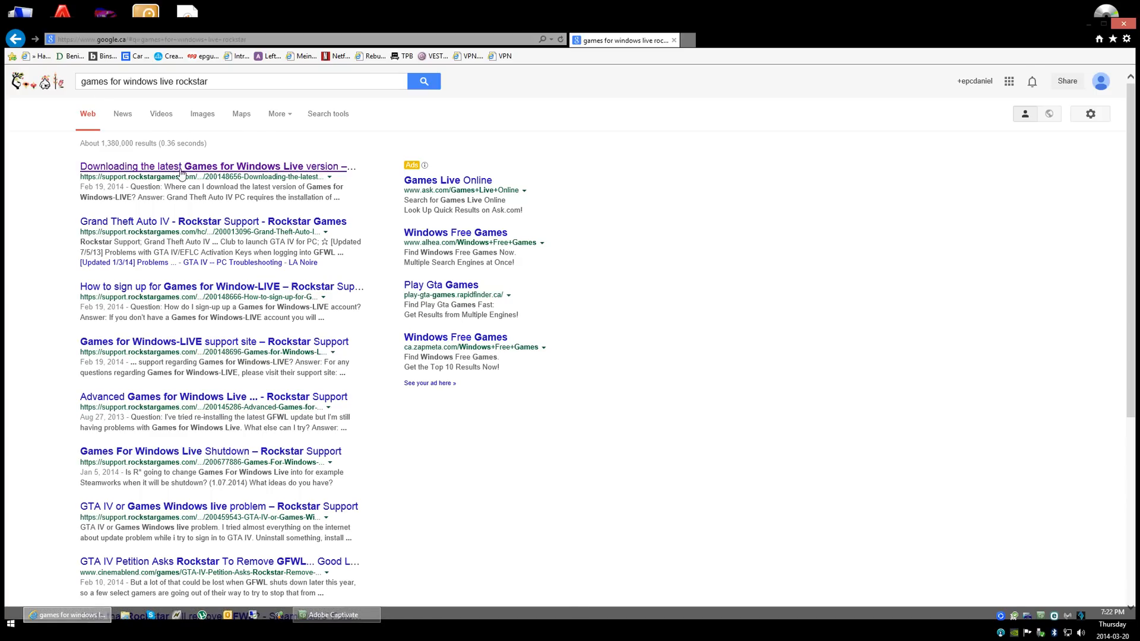
Step: Download the Games for Windows Marketplace client from Xbox.com via the Rockstar article and run its installer
{"action": "left_click", "coordinate": [213, 166]}
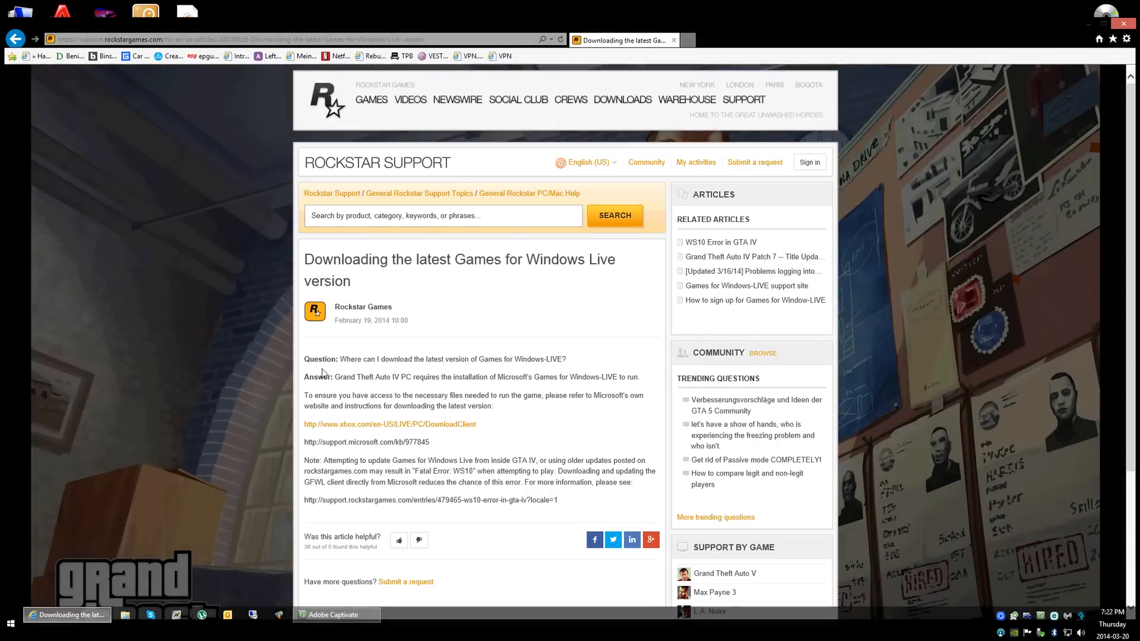
{"action": "scroll", "scroll_direction": "down", "scroll_amount": 3}
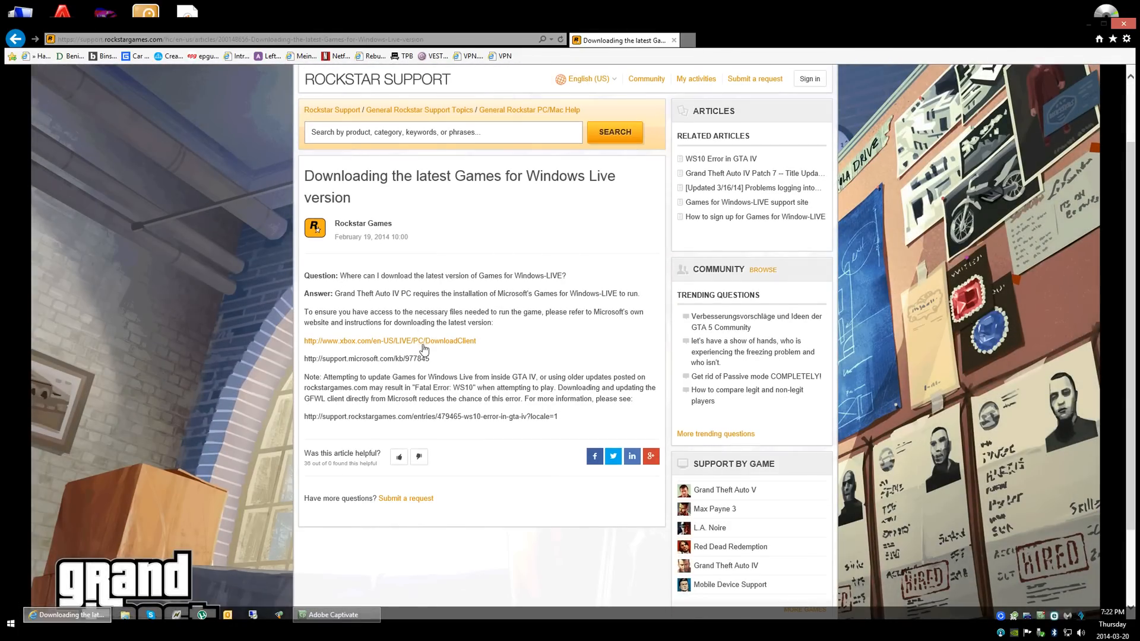
{"action": "mouse_move", "coordinate": [393, 346]}
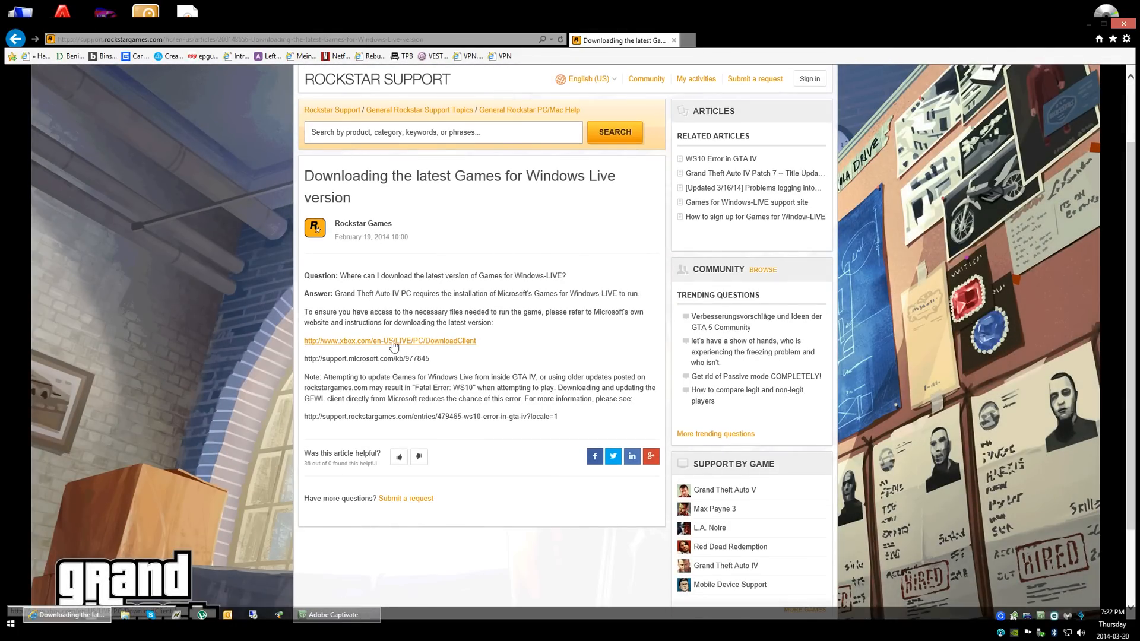
{"action": "left_click", "coordinate": [390, 340]}
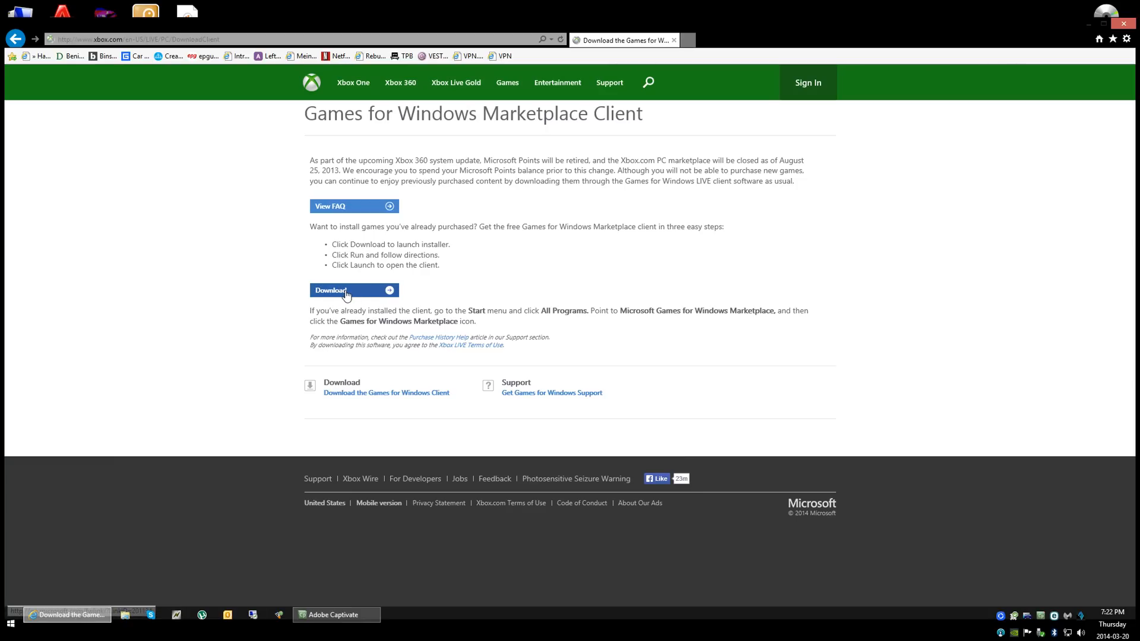
{"action": "left_click", "coordinate": [329, 290]}
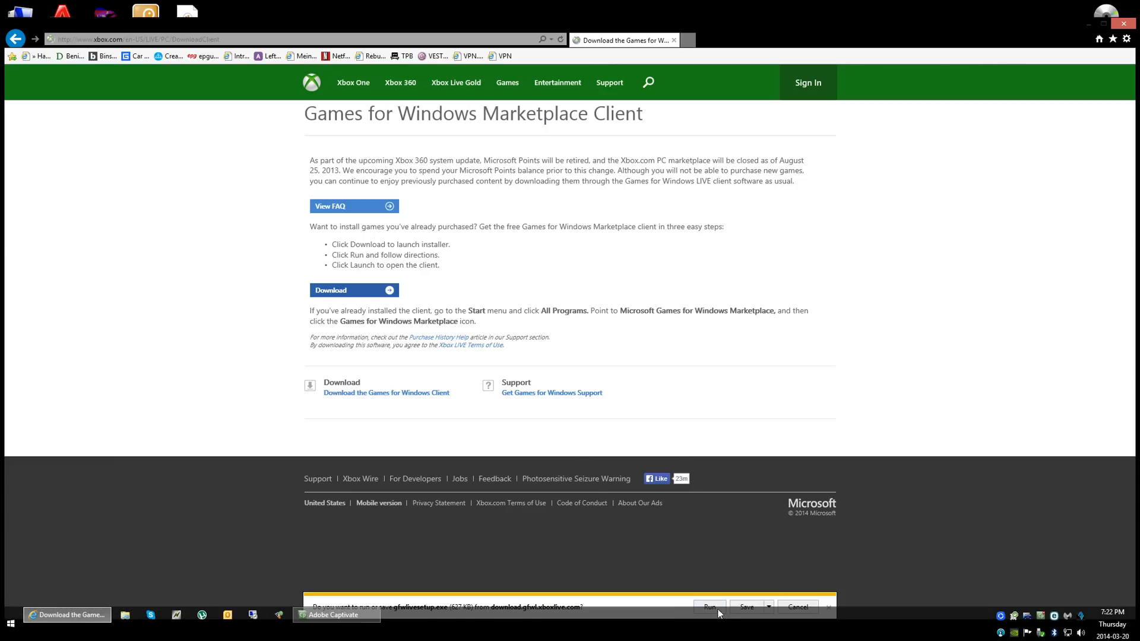
{"action": "left_click", "coordinate": [708, 606]}
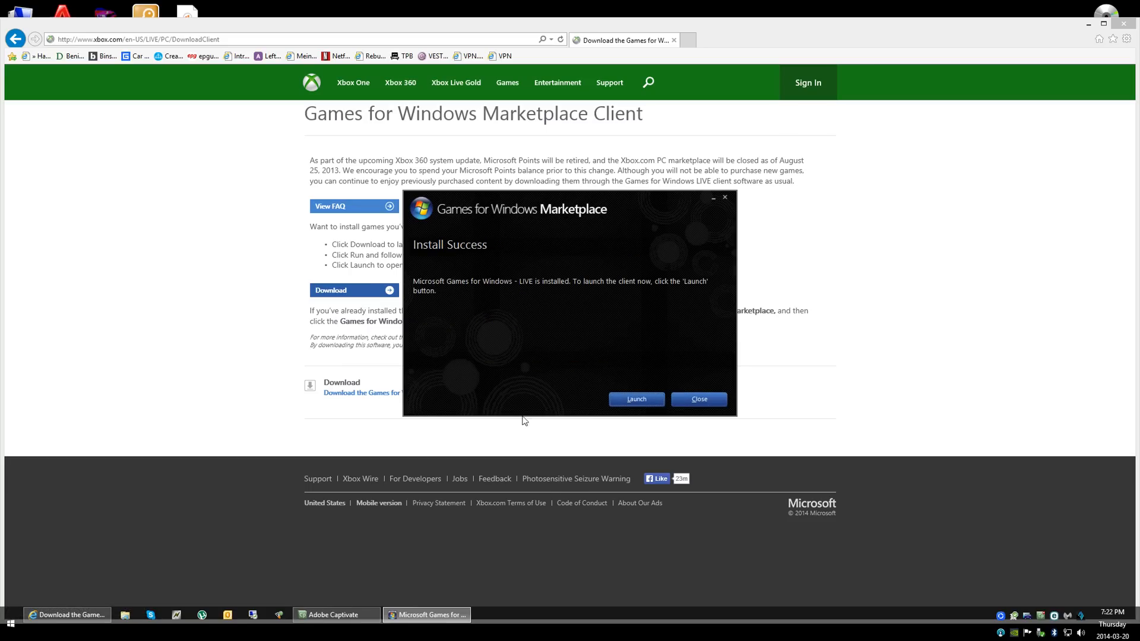
Step: Launch the installed Games for Windows Marketplace client and close its sign-in window
{"action": "left_click", "coordinate": [635, 399]}
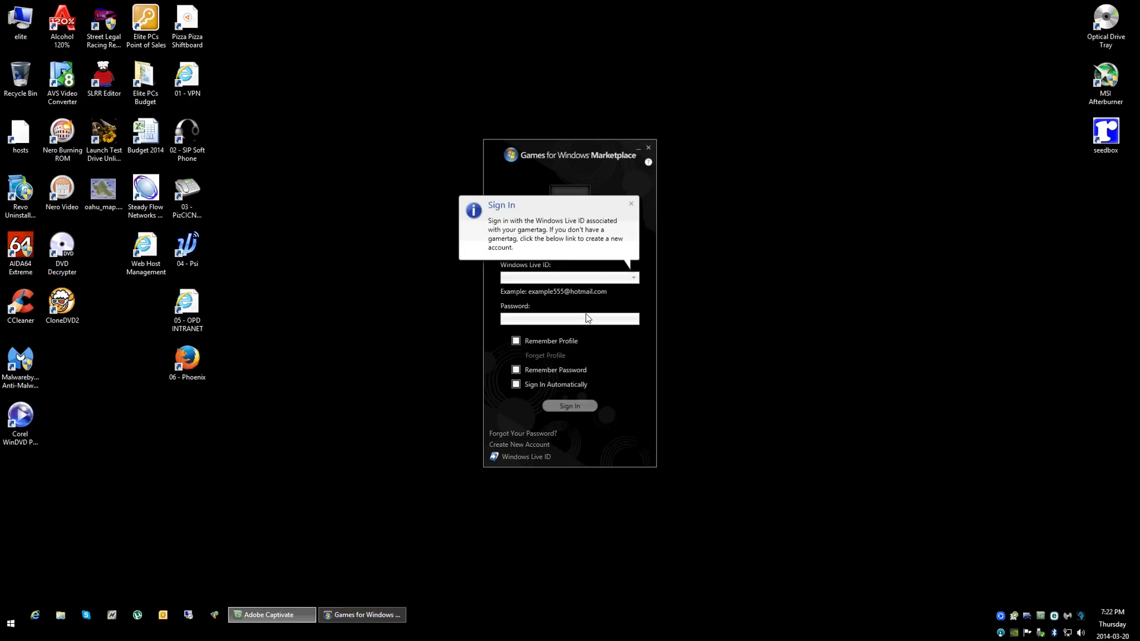
{"action": "mouse_move", "coordinate": [617, 248]}
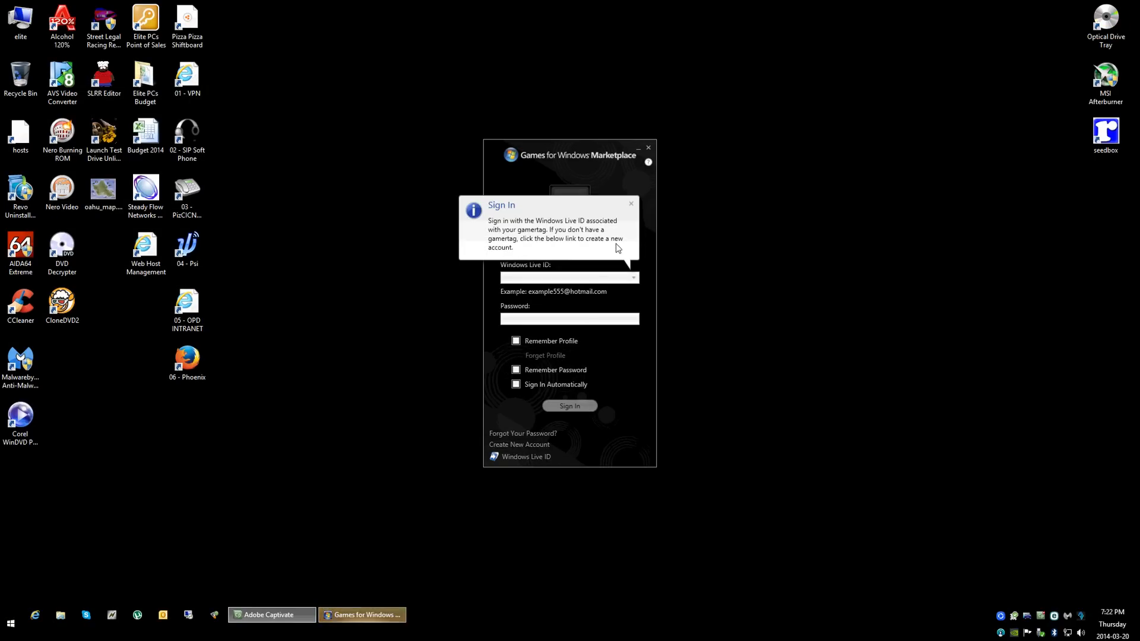
{"action": "mouse_move", "coordinate": [609, 190]}
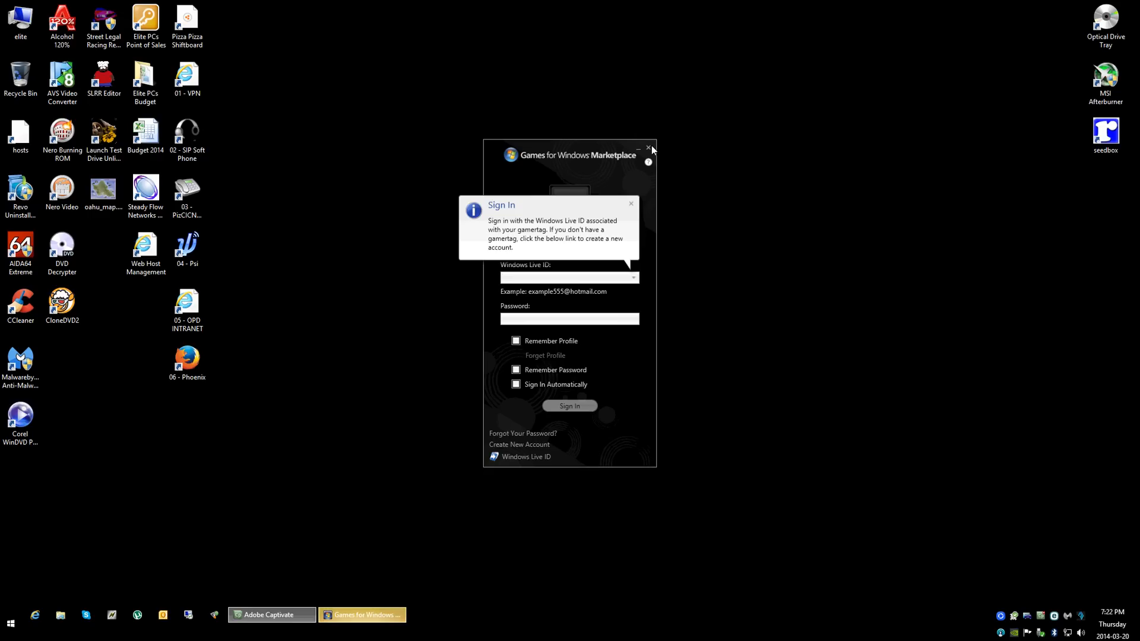
{"action": "mouse_move", "coordinate": [648, 149]}
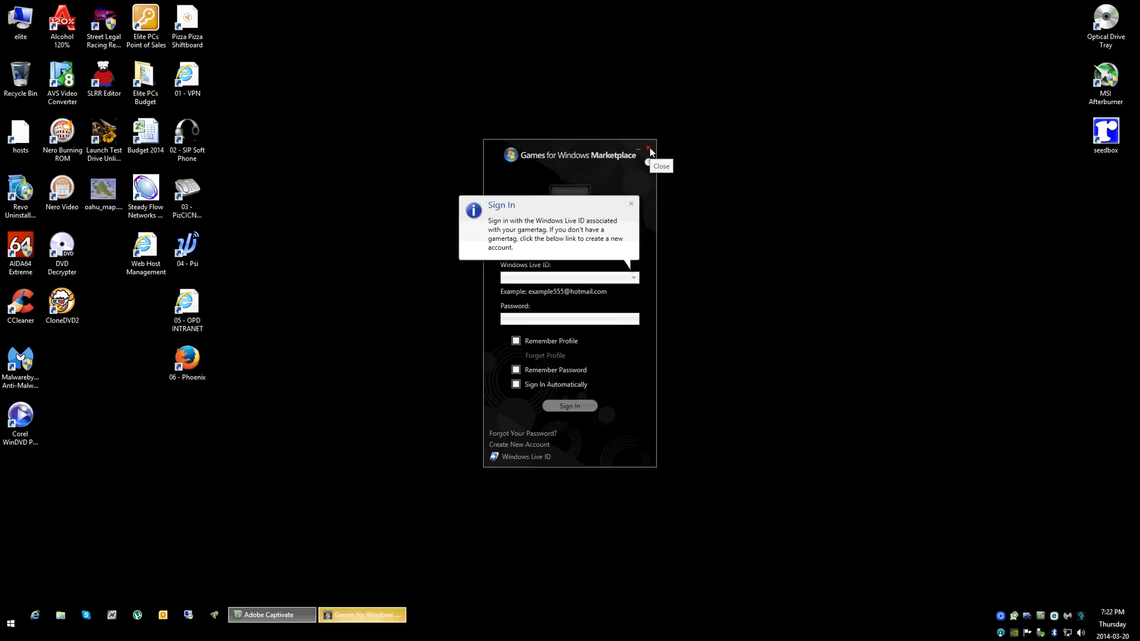
{"action": "left_click", "coordinate": [647, 150]}
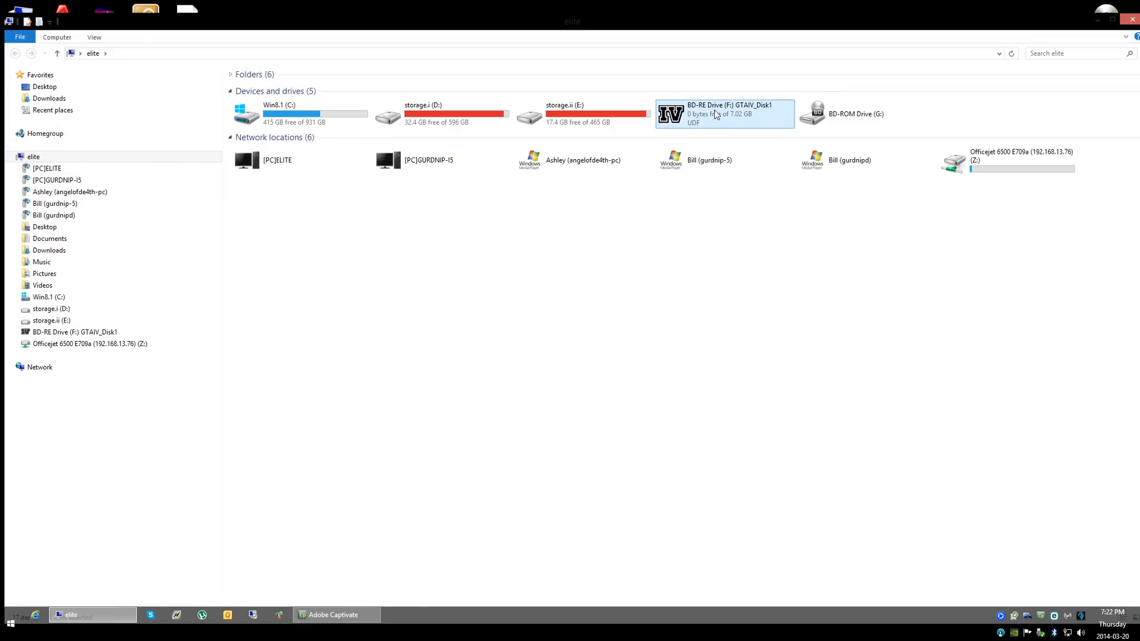
Step: Run Autorun.exe from the GTAIV_Disk1 disc in drive F: and close Explorer
{"action": "left_click", "coordinate": [723, 114]}
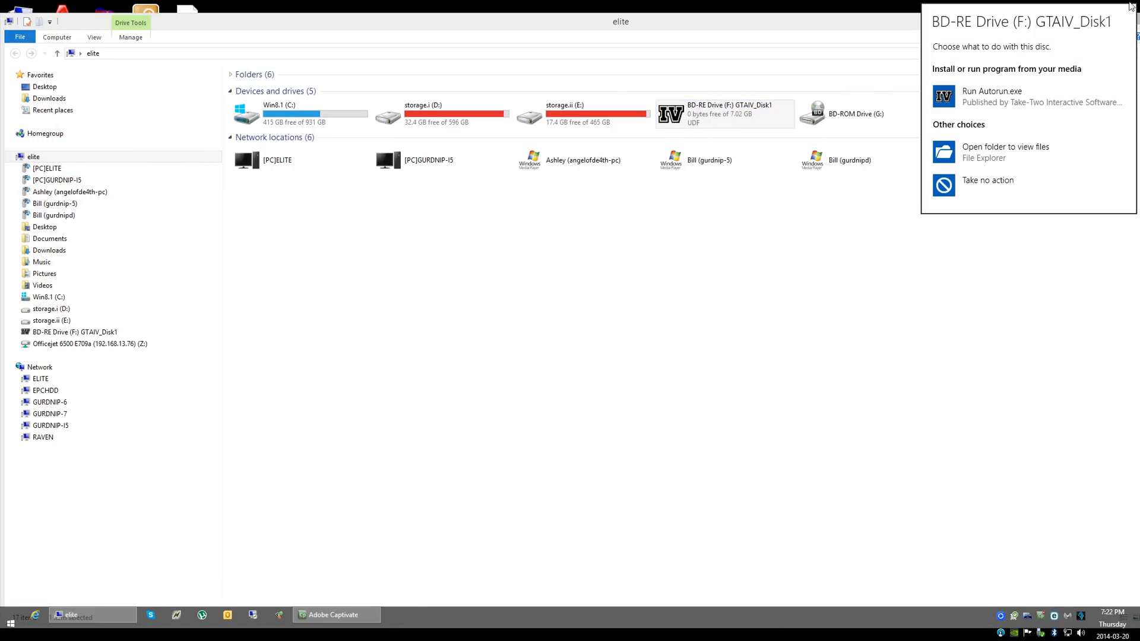
{"action": "left_click", "coordinate": [991, 97]}
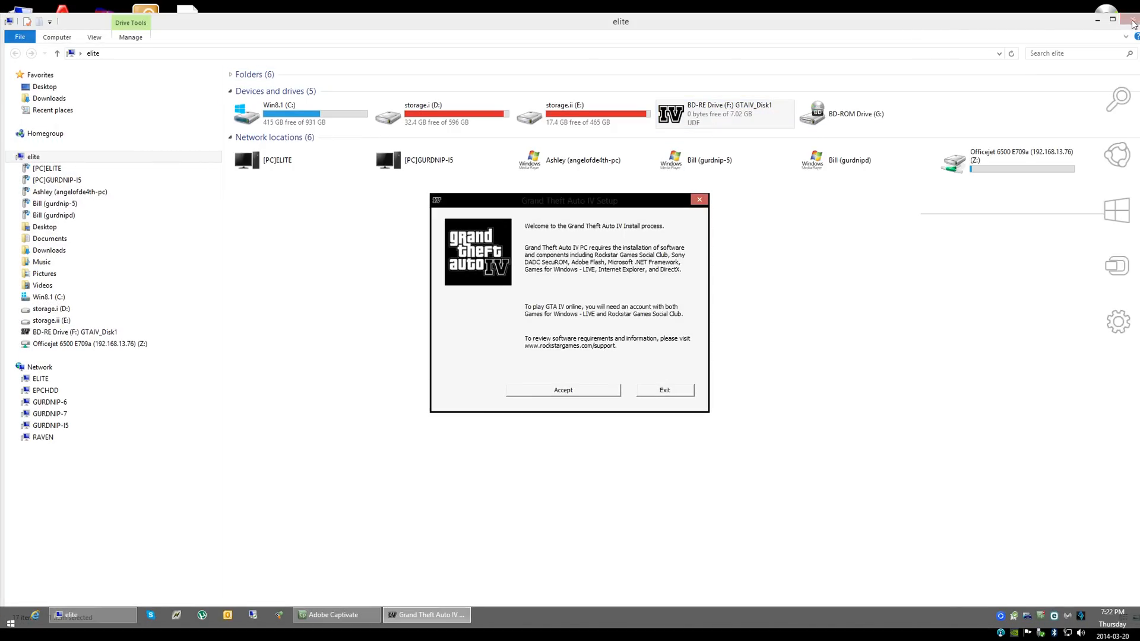
{"action": "left_click", "coordinate": [1098, 20]}
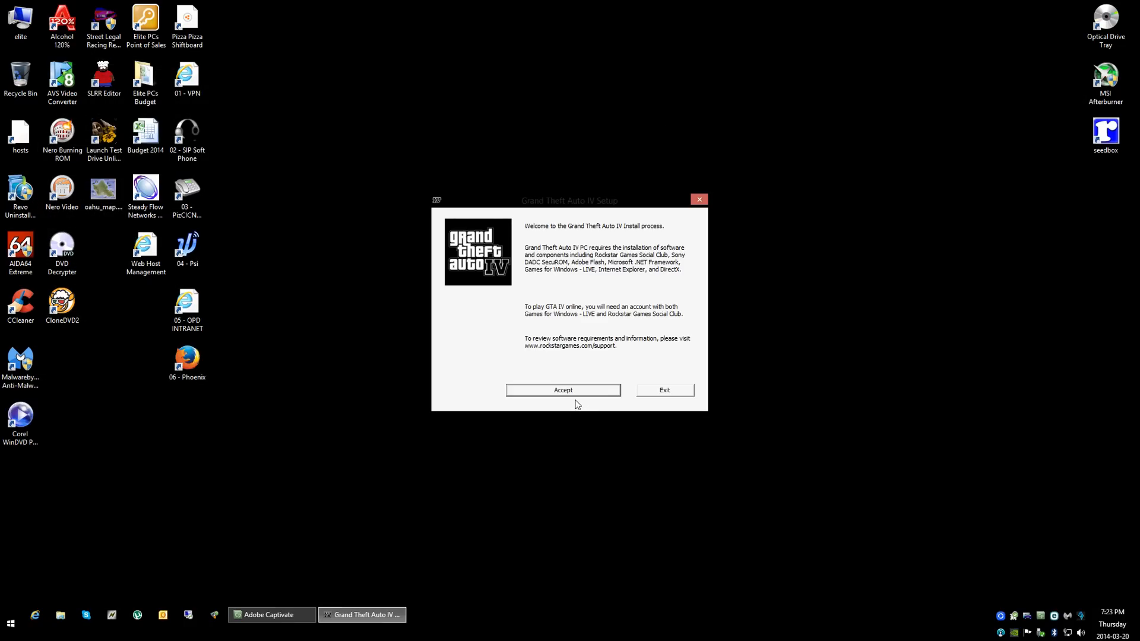
Step: Advance through the welcome and Social Club pages, keeping Typical setup and the default folder
{"action": "left_click", "coordinate": [563, 390]}
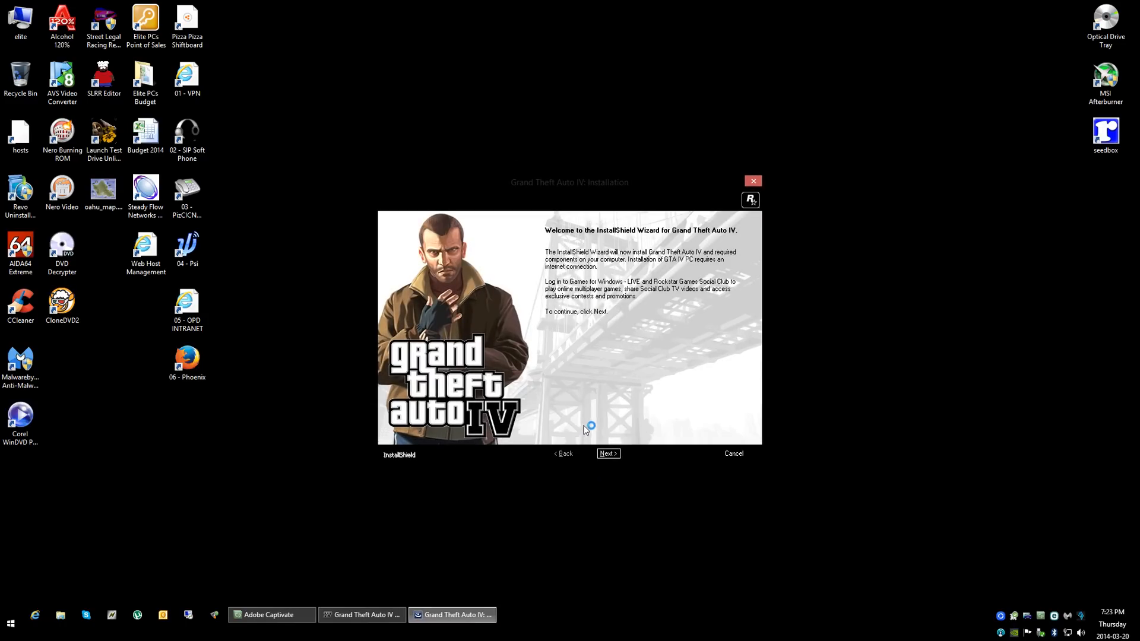
{"action": "mouse_move", "coordinate": [605, 347]}
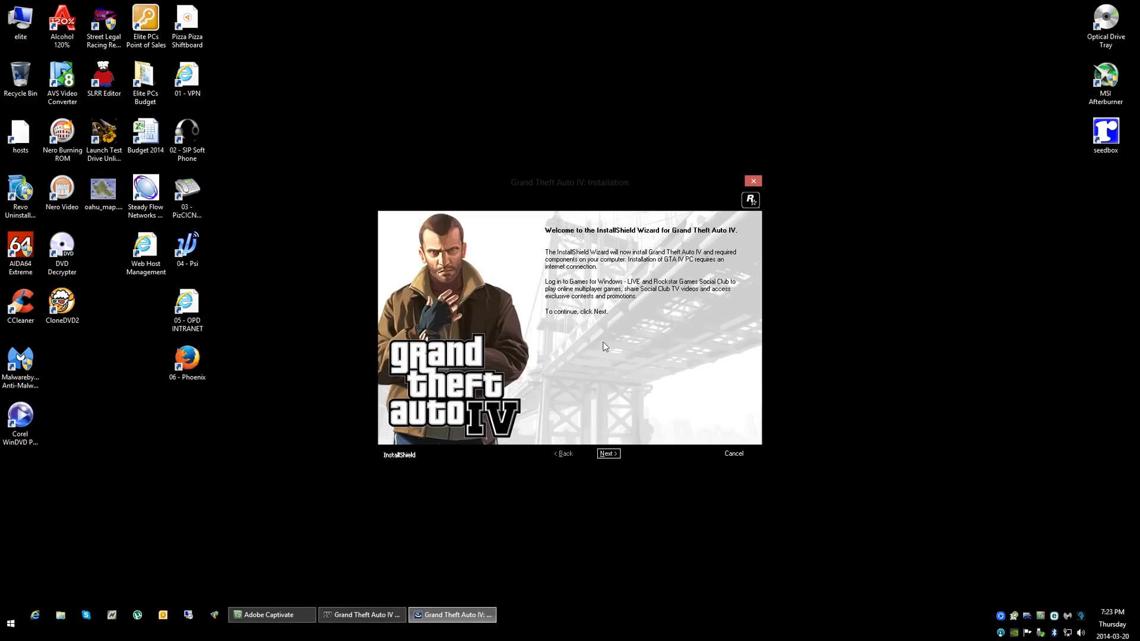
{"action": "left_click", "coordinate": [608, 453]}
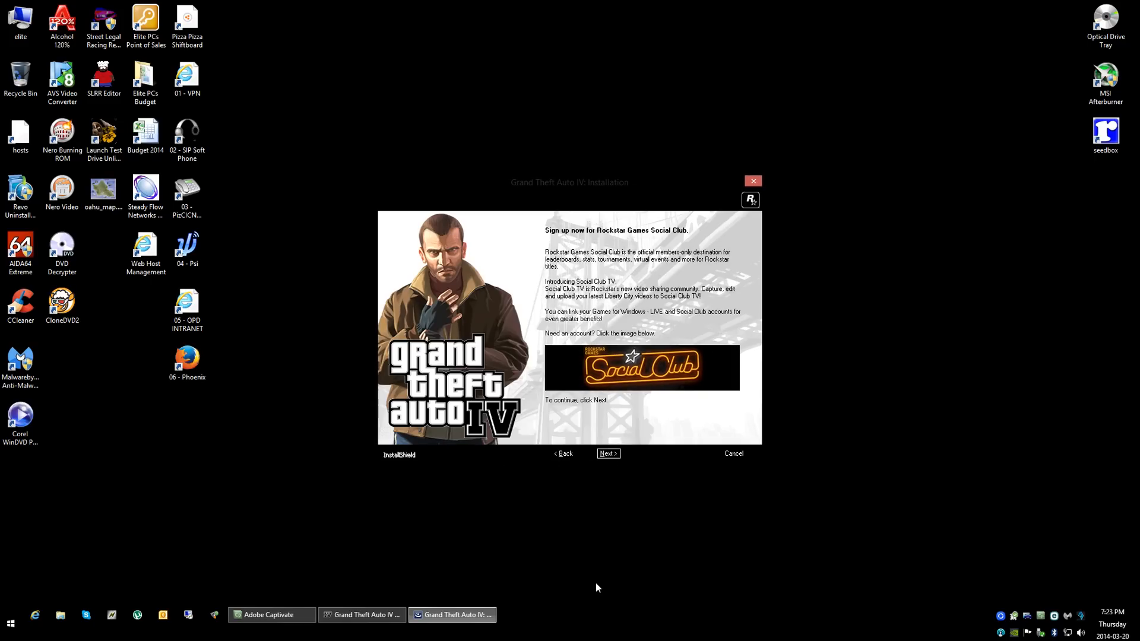
{"action": "mouse_move", "coordinate": [591, 482]}
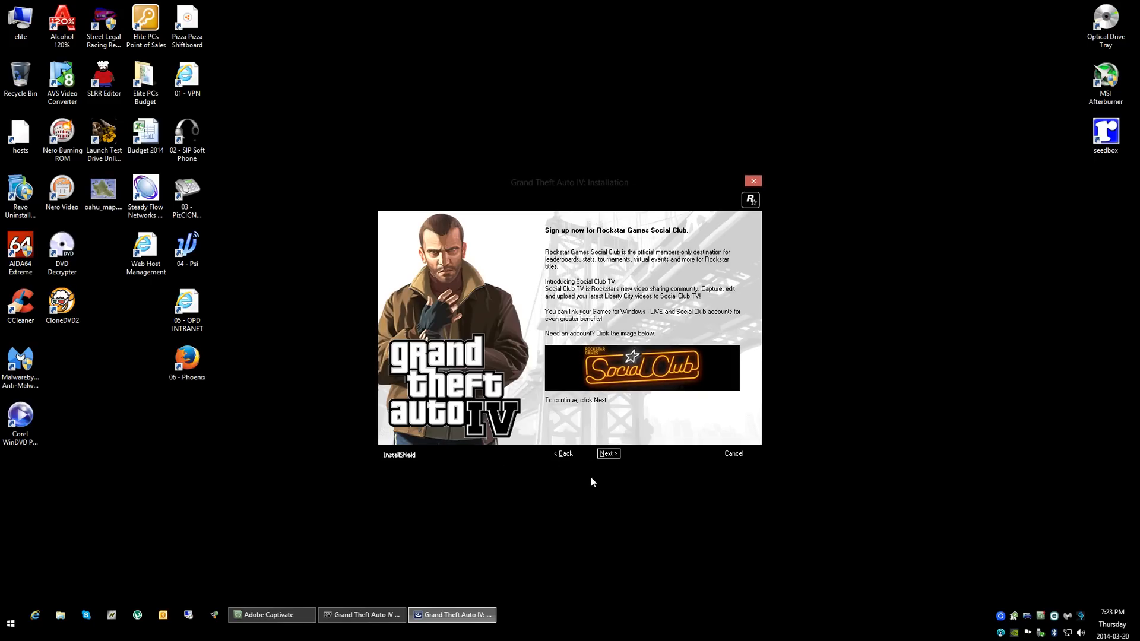
{"action": "mouse_move", "coordinate": [609, 454]}
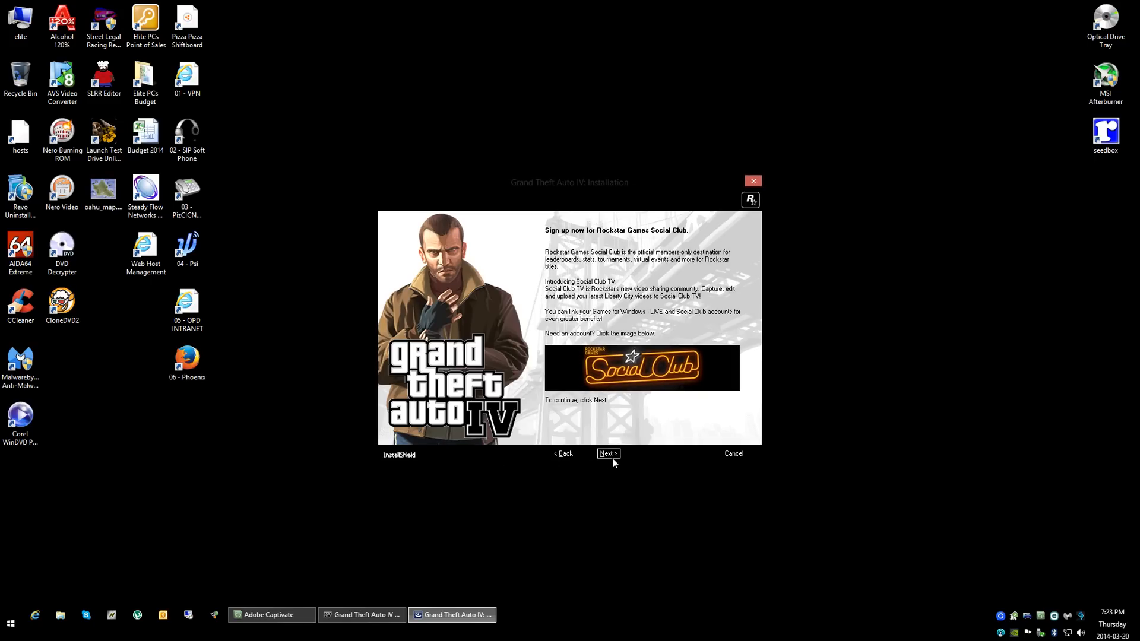
{"action": "left_click", "coordinate": [607, 453]}
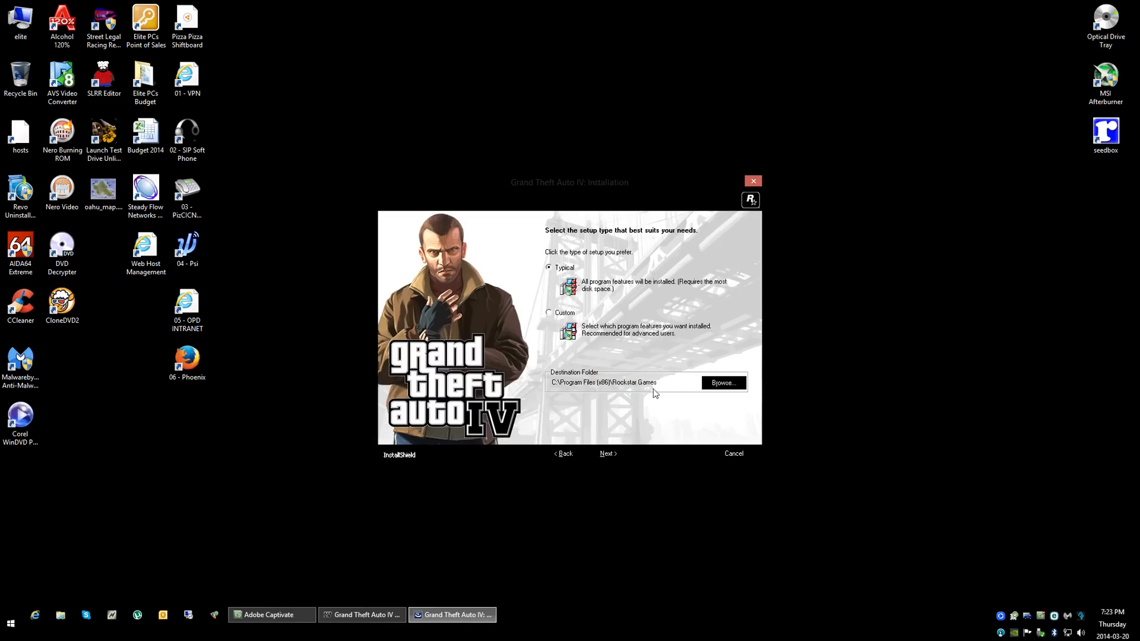
{"action": "mouse_move", "coordinate": [614, 393]}
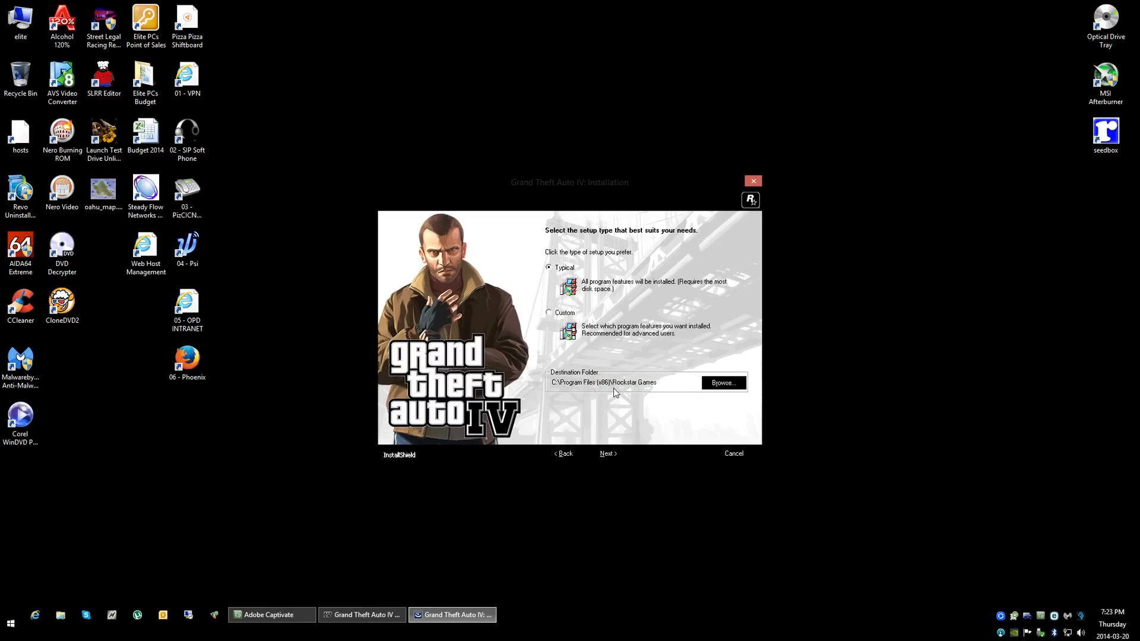
{"action": "mouse_move", "coordinate": [613, 457]}
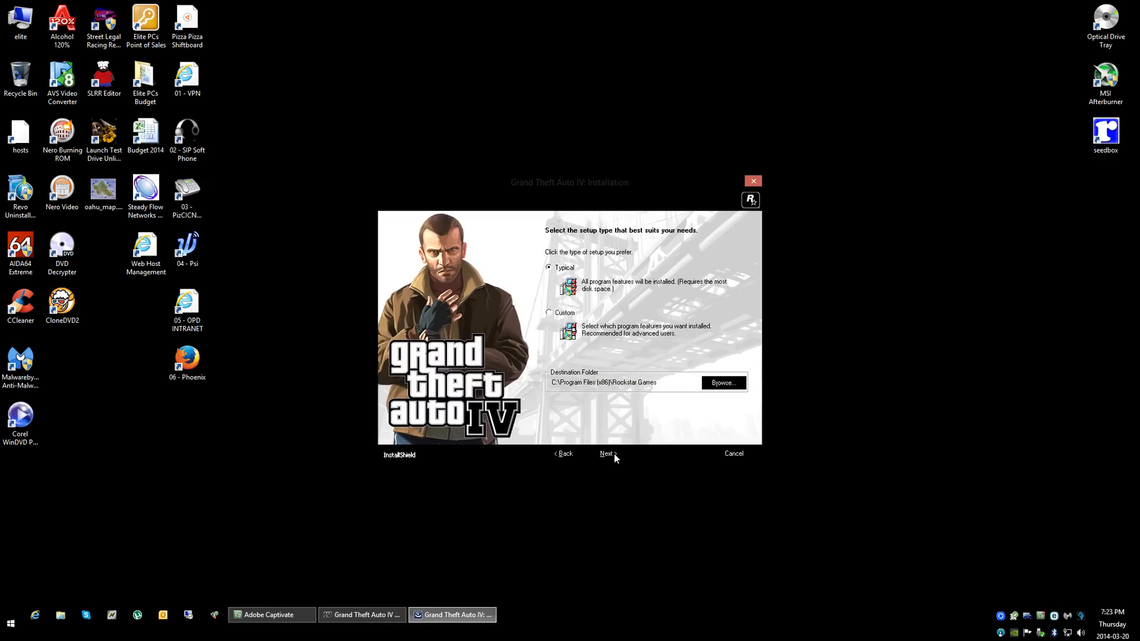
{"action": "left_click", "coordinate": [607, 453]}
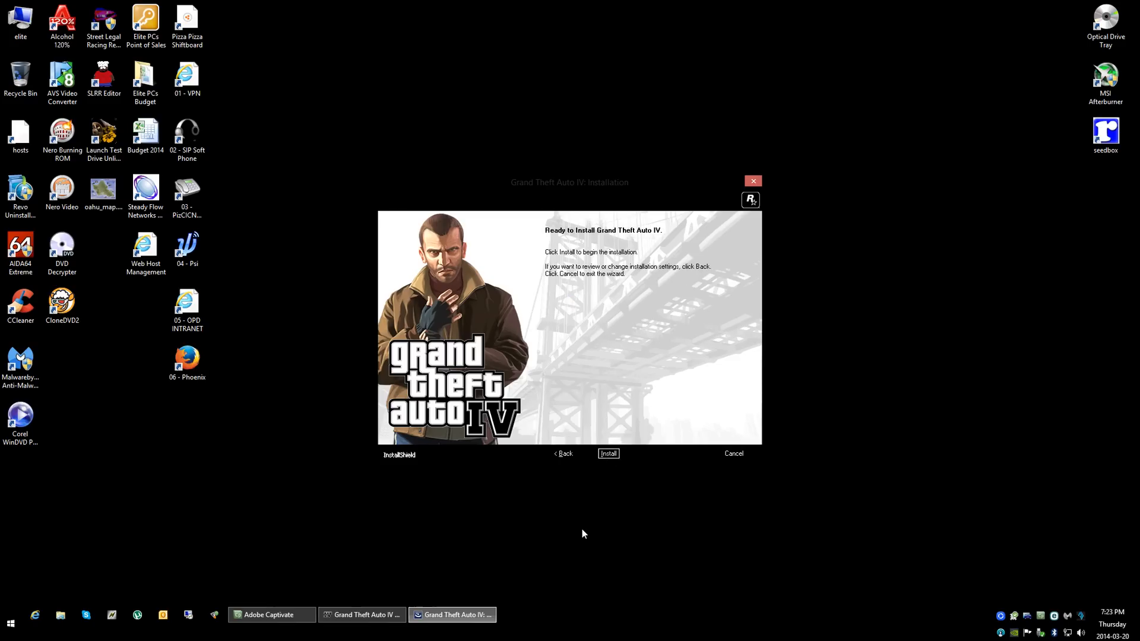
Step: Start the GTA IV installation from the Ready to Install page
{"action": "left_click", "coordinate": [608, 453]}
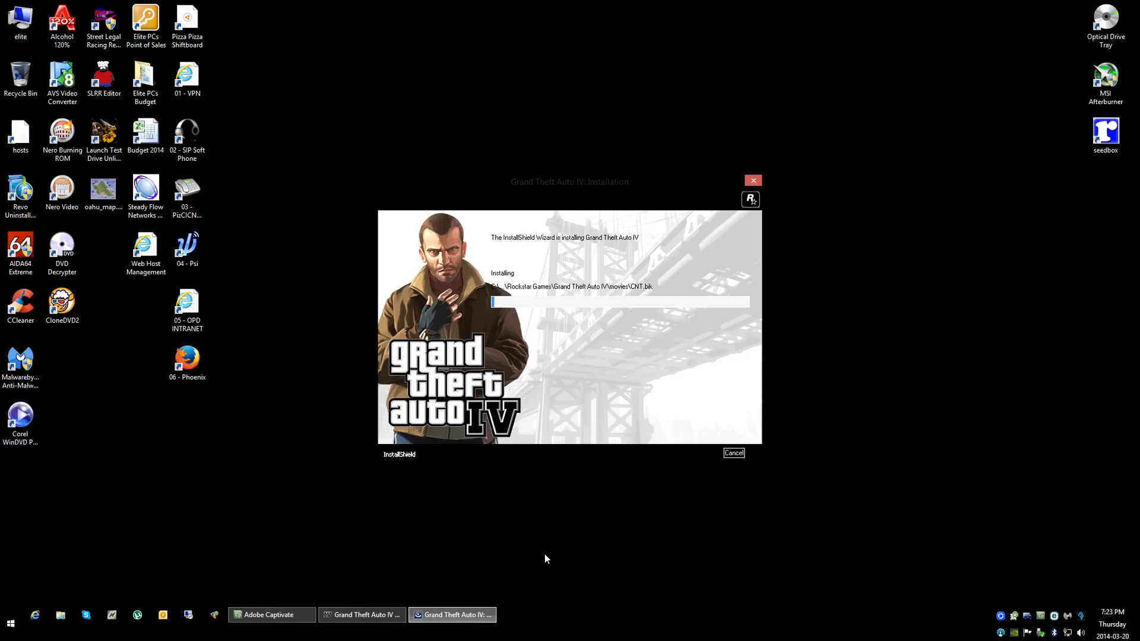
{"action": "mouse_move", "coordinate": [501, 394]}
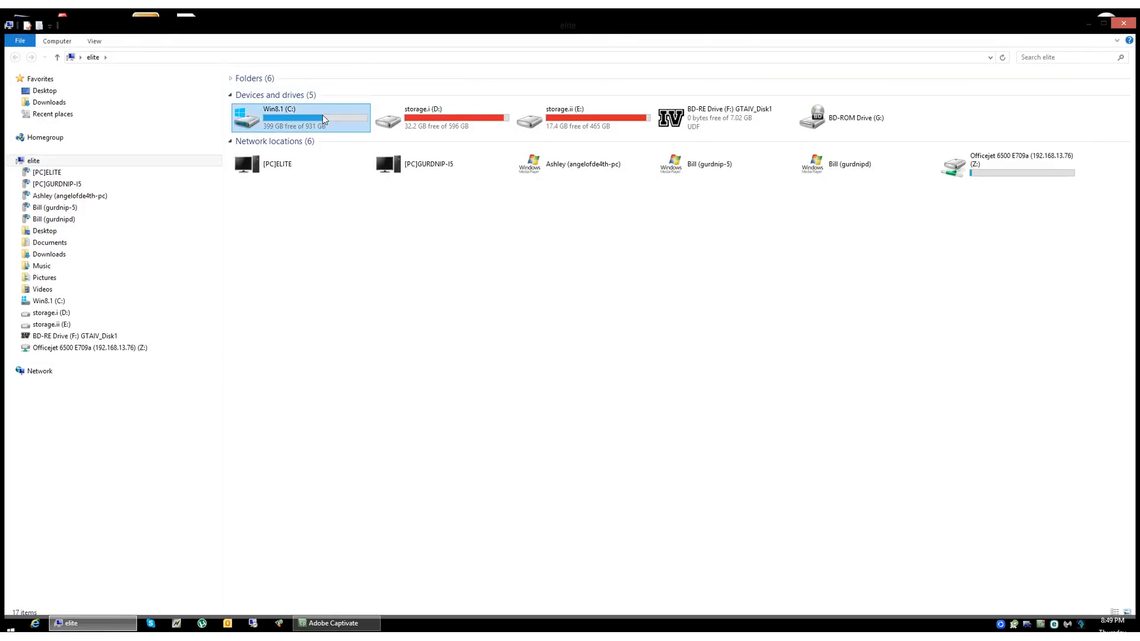
Step: Browse from Win8.1 (C:) through addon][games into the GTA.IV title update folder
{"action": "double_click", "coordinate": [300, 117]}
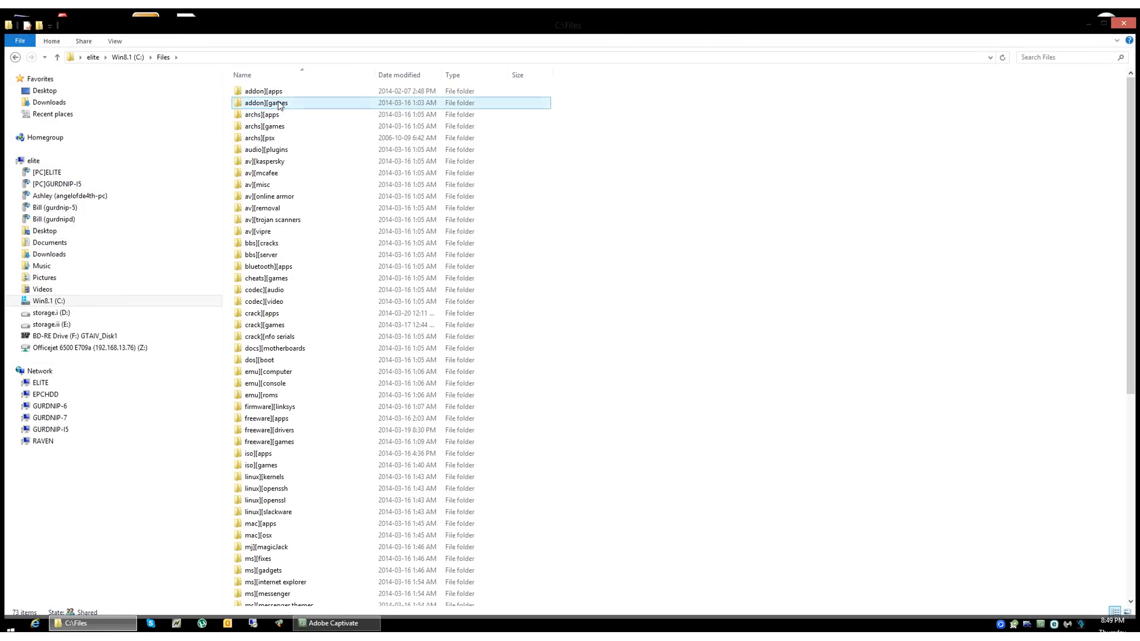
{"action": "double_click", "coordinate": [266, 103]}
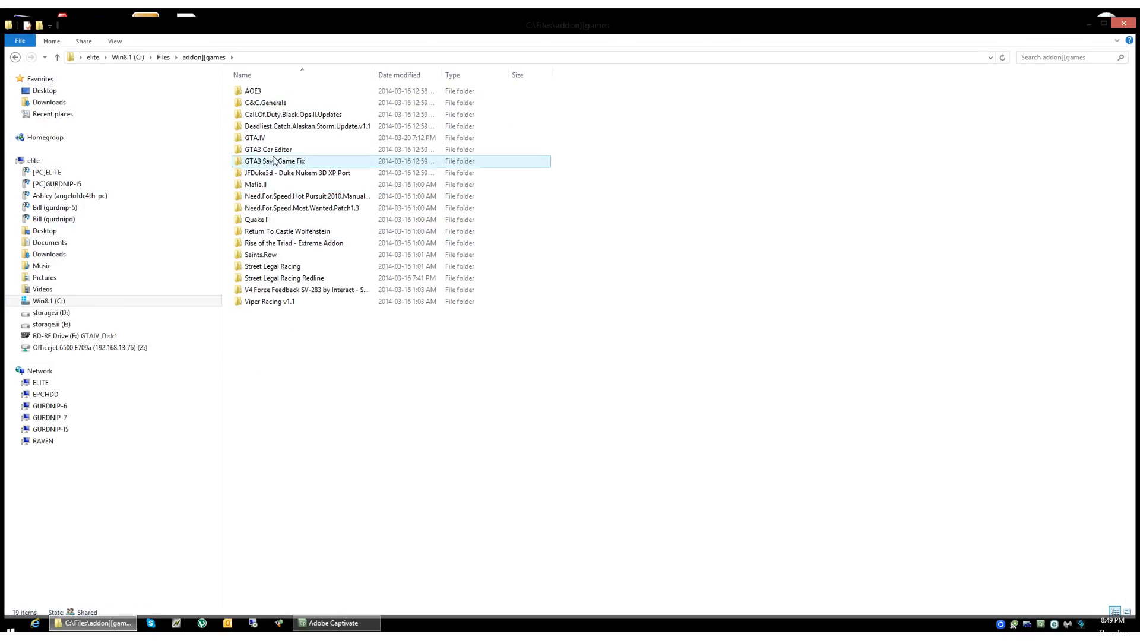
{"action": "double_click", "coordinate": [255, 138]}
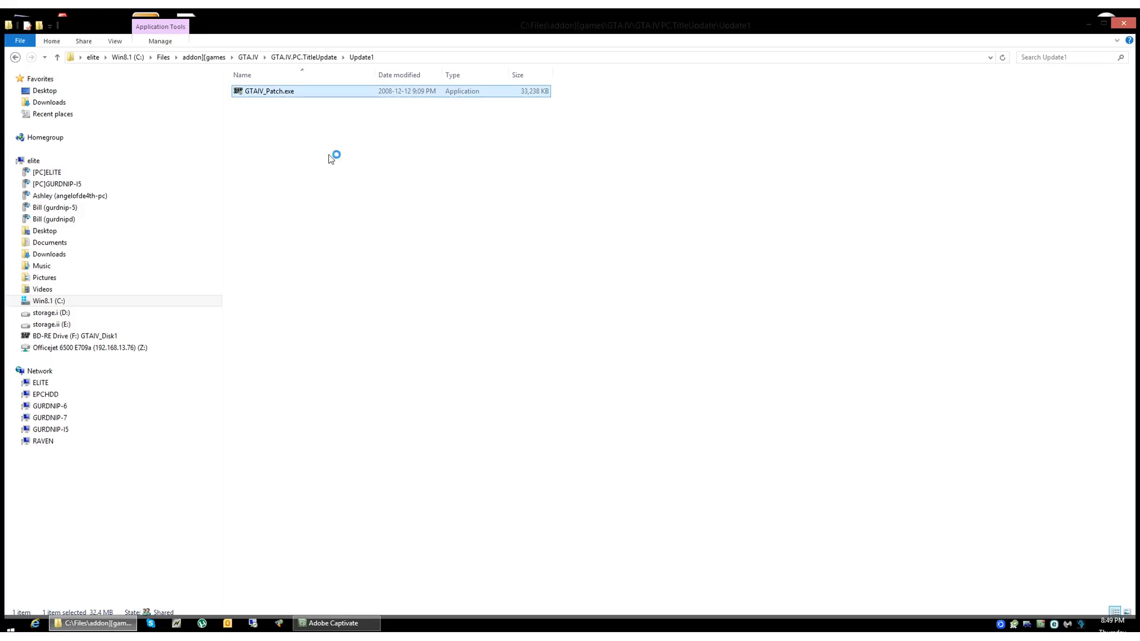
Step: Run GTAIV_Patch.exe and GTAIV_Patch_V2.exe, accepting each license and installing
{"action": "double_click", "coordinate": [271, 90]}
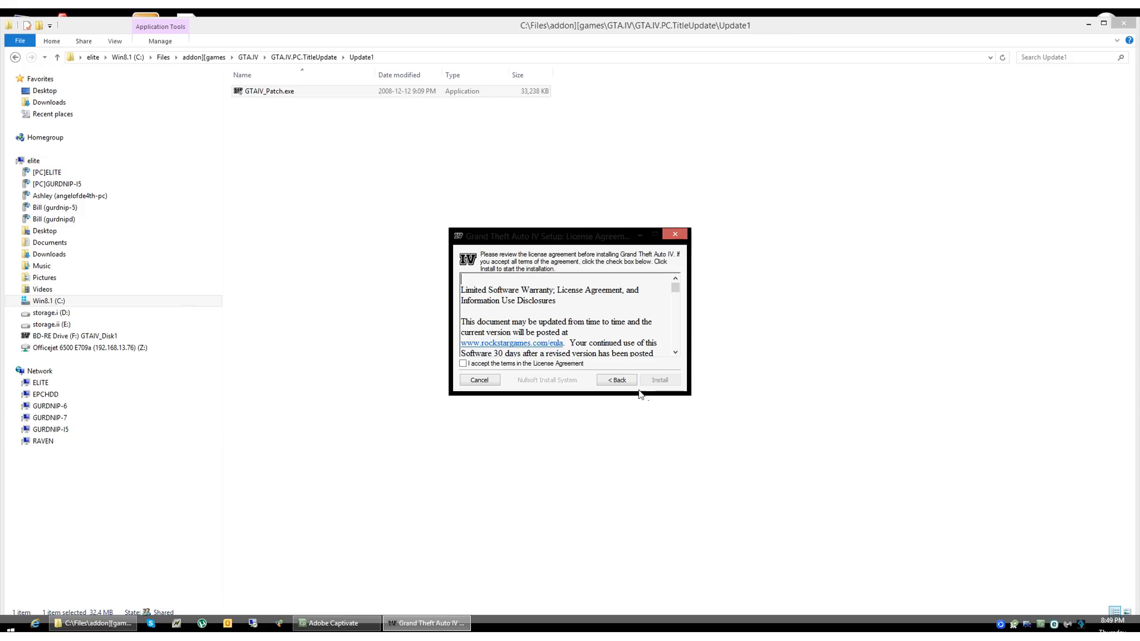
{"action": "left_click", "coordinate": [658, 379]}
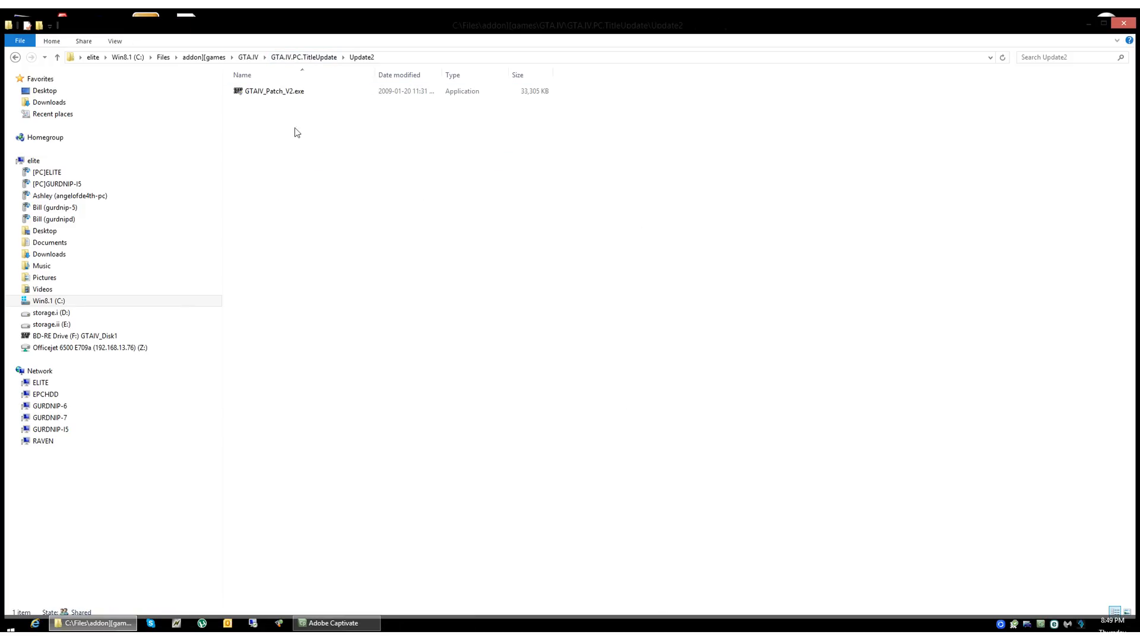
{"action": "double_click", "coordinate": [274, 91]}
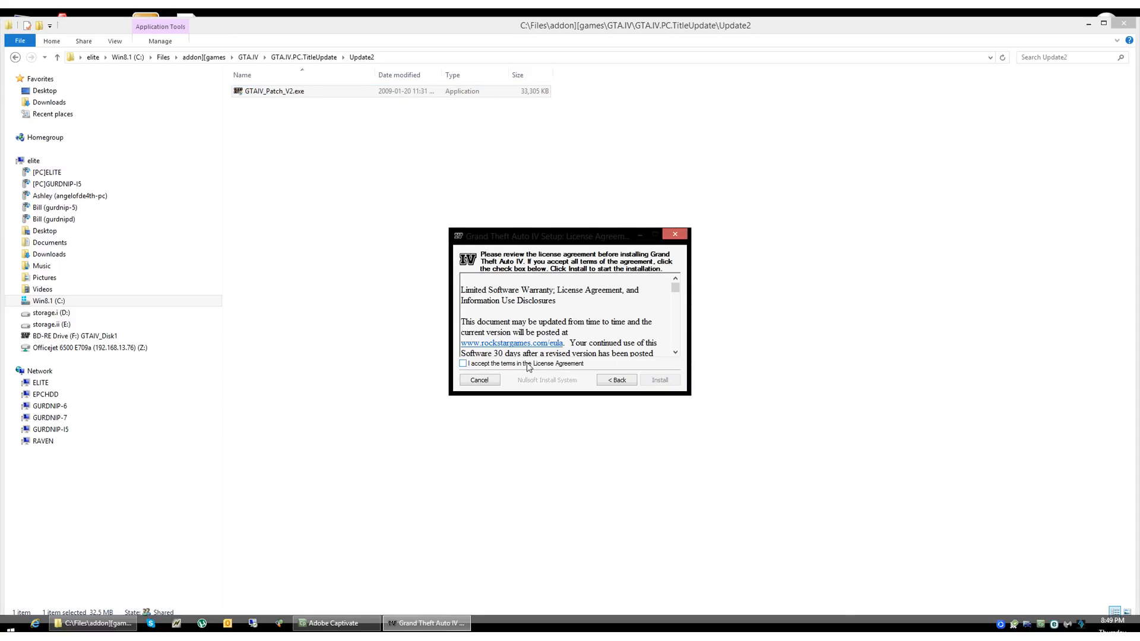
{"action": "left_click", "coordinate": [658, 379]}
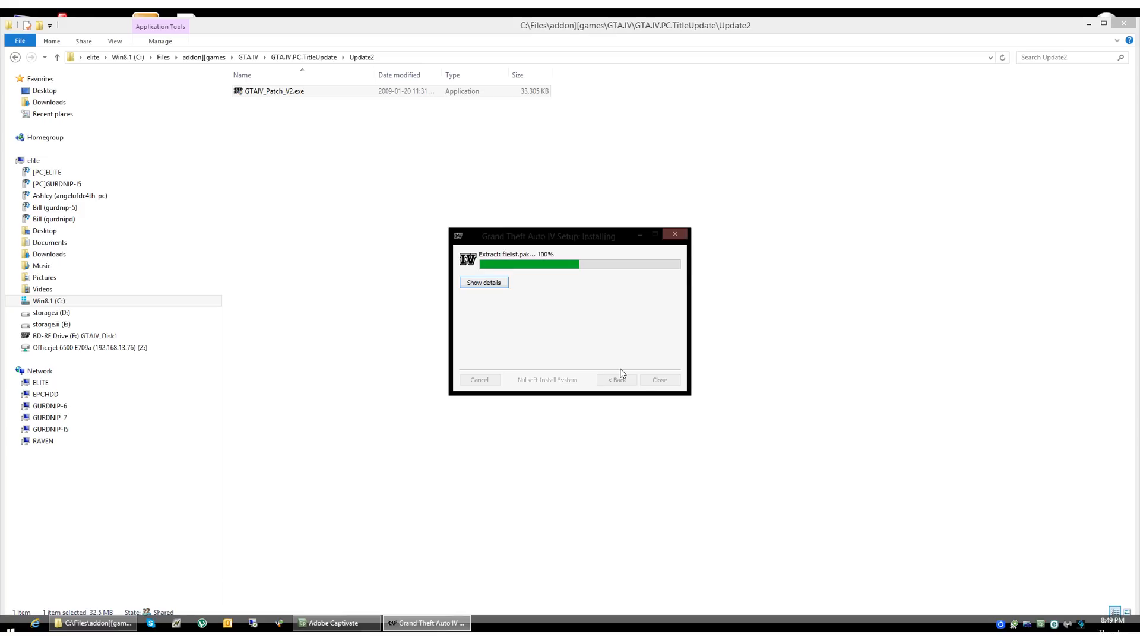
{"action": "left_click", "coordinate": [658, 379]}
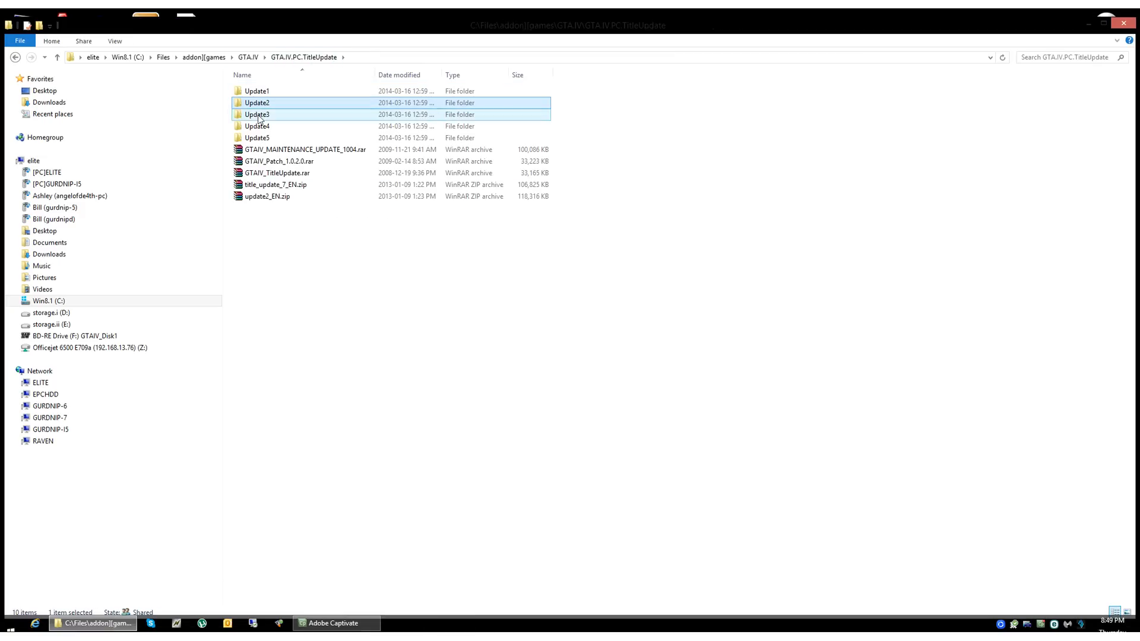
Step: Run GTAIV_TU5.exe from Update3, step through the wizard, and close it when done
{"action": "double_click", "coordinate": [257, 114]}
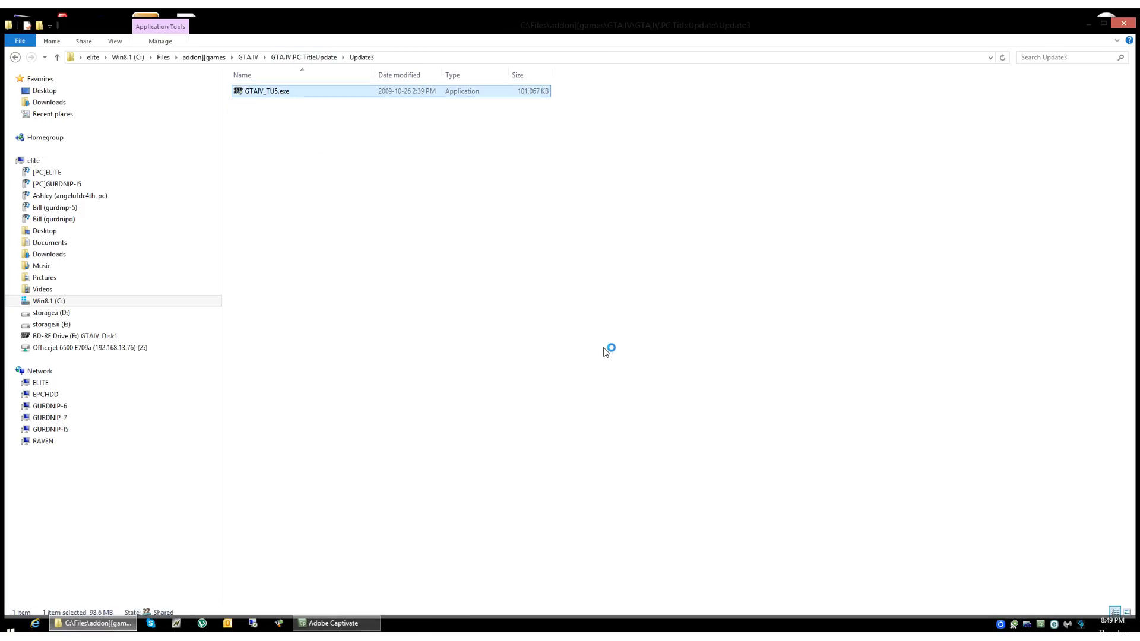
{"action": "double_click", "coordinate": [266, 90]}
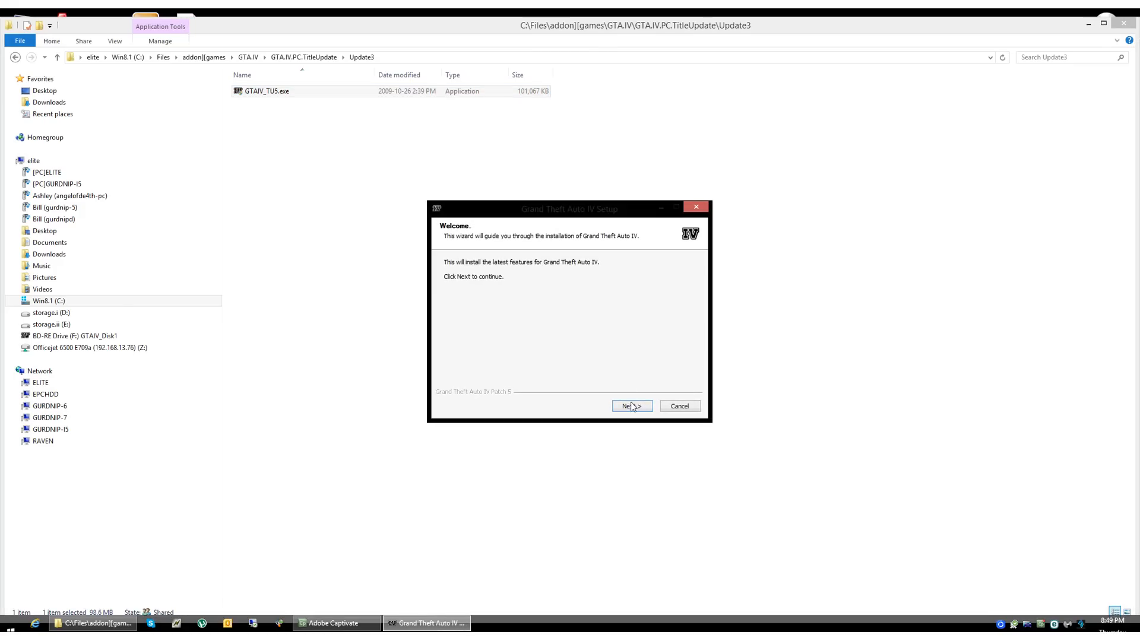
{"action": "left_click", "coordinate": [631, 405]}
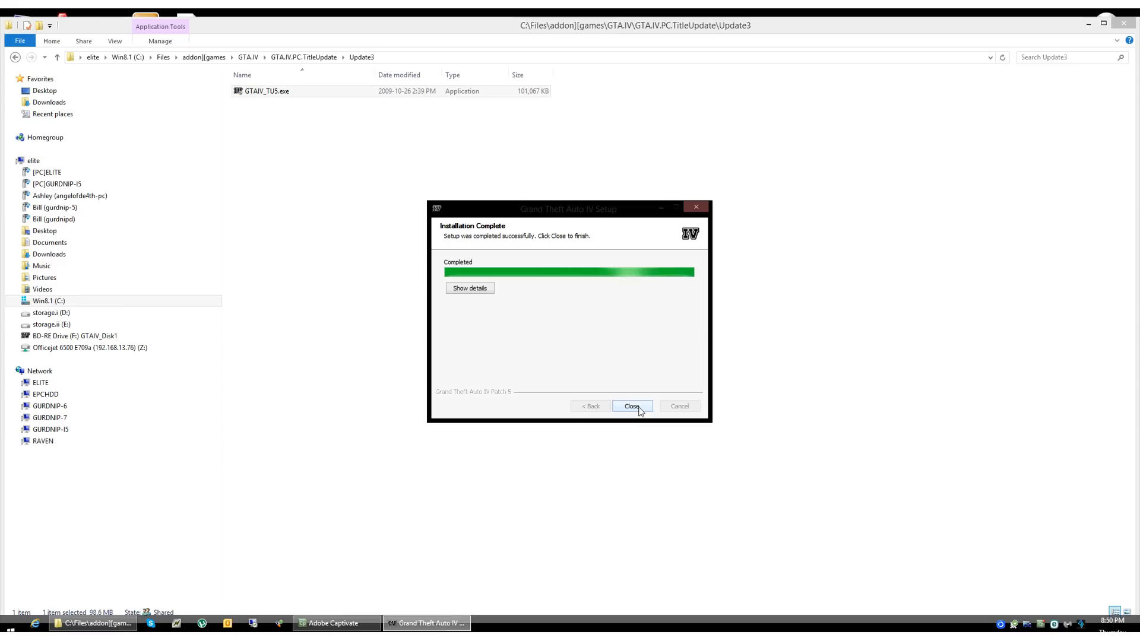
{"action": "left_click", "coordinate": [631, 405]}
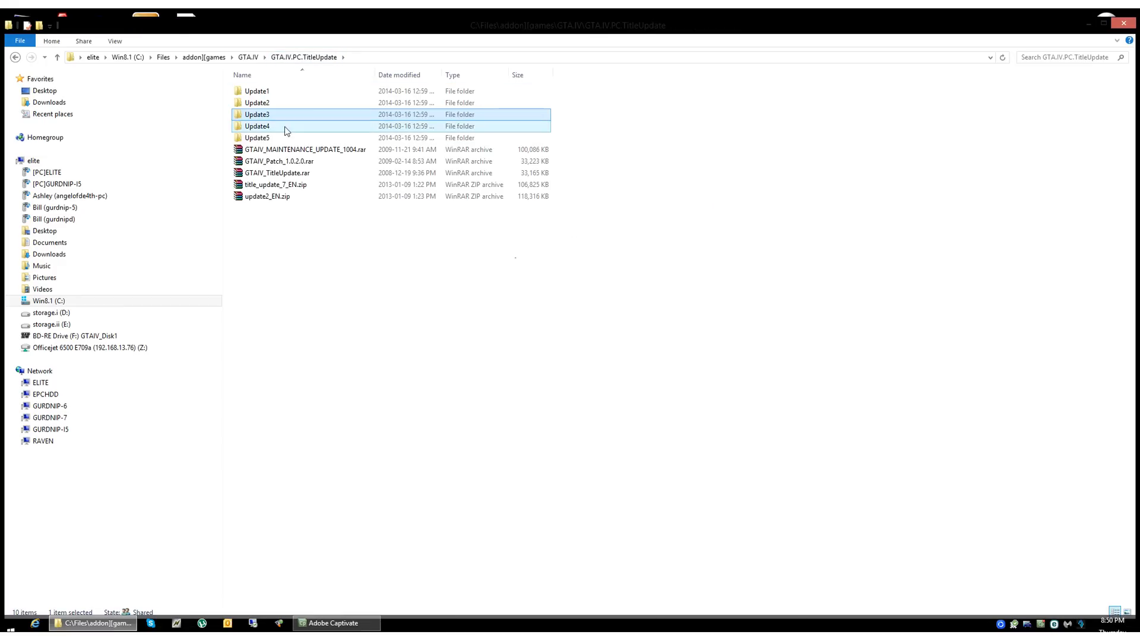
Step: Open Update5 > title_update_7_EN and launch UpdateTitle.exe
{"action": "double_click", "coordinate": [257, 126]}
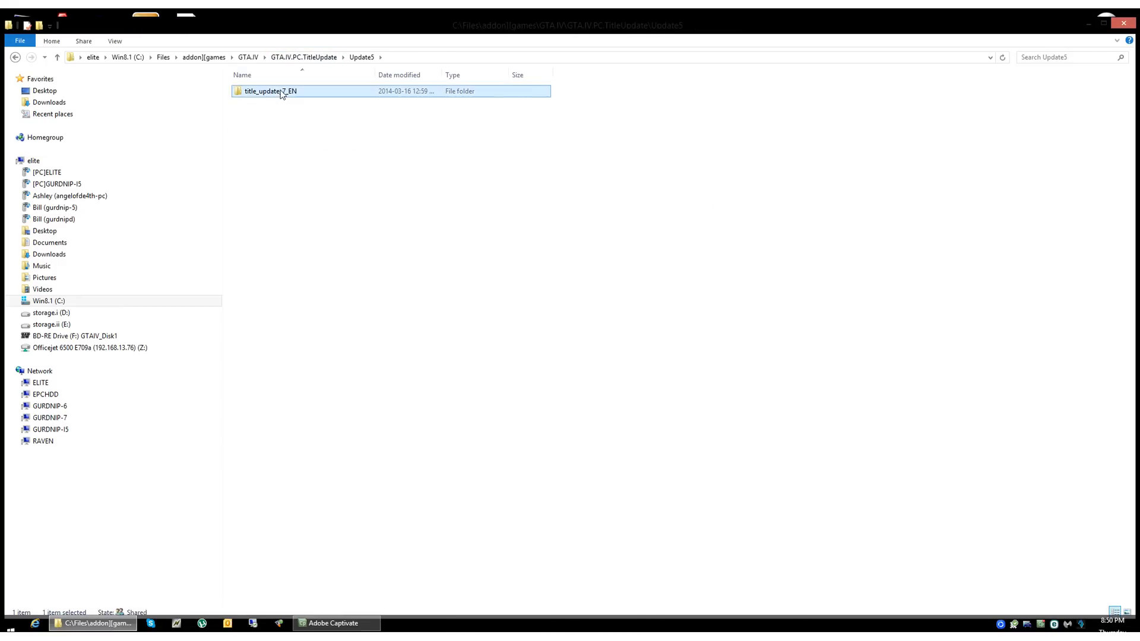
{"action": "double_click", "coordinate": [271, 91]}
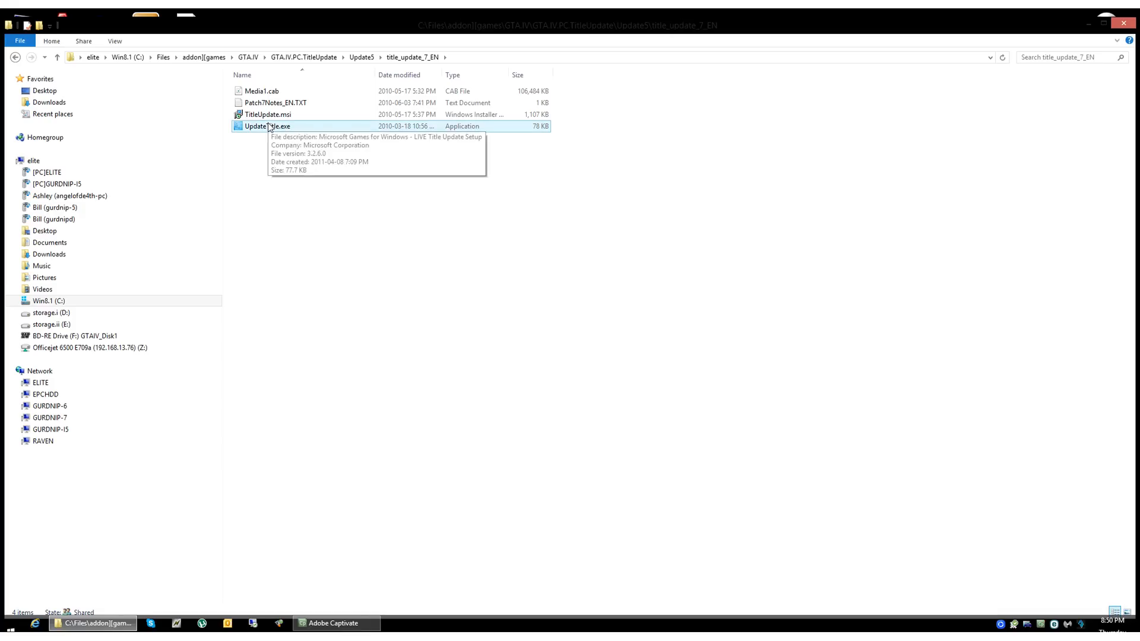
{"action": "double_click", "coordinate": [267, 126]}
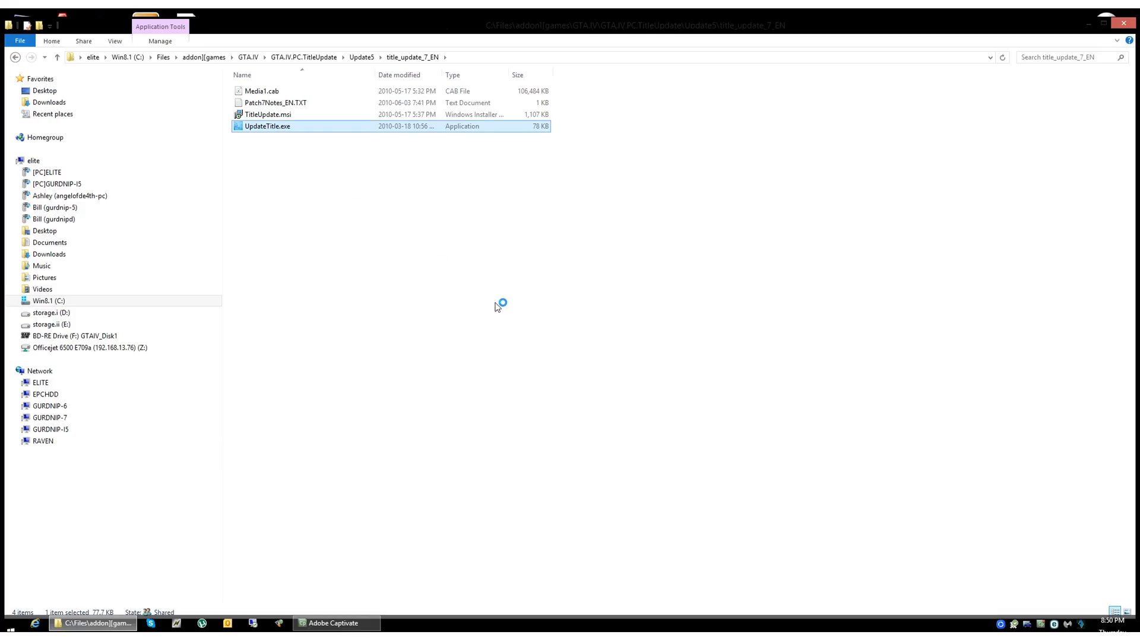
{"action": "double_click", "coordinate": [266, 126]}
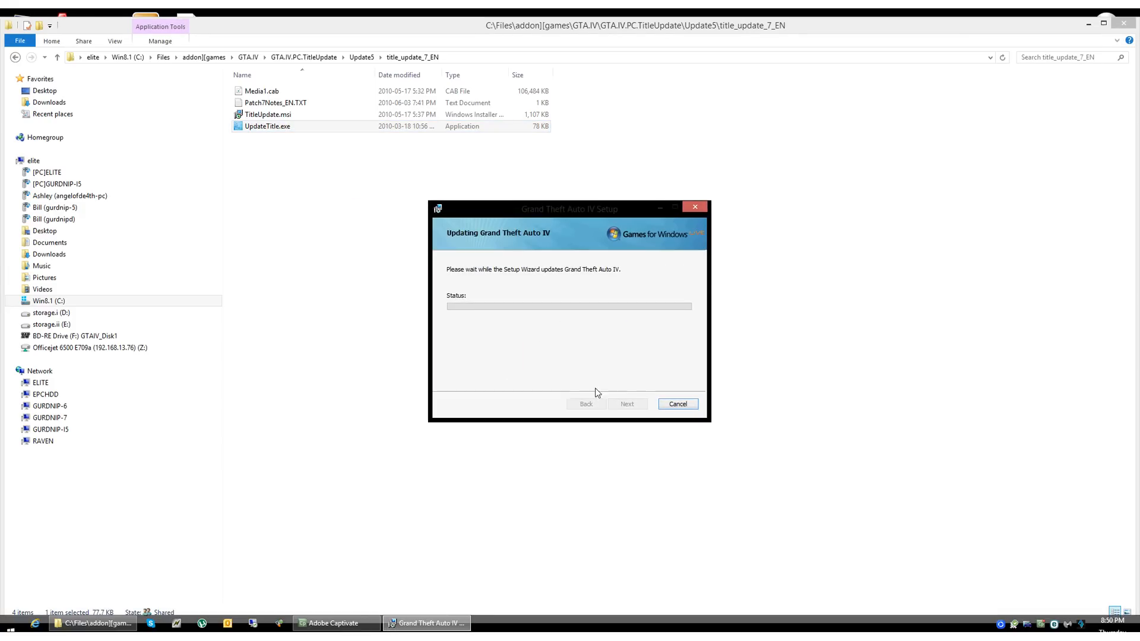
{"action": "mouse_move", "coordinate": [547, 412]}
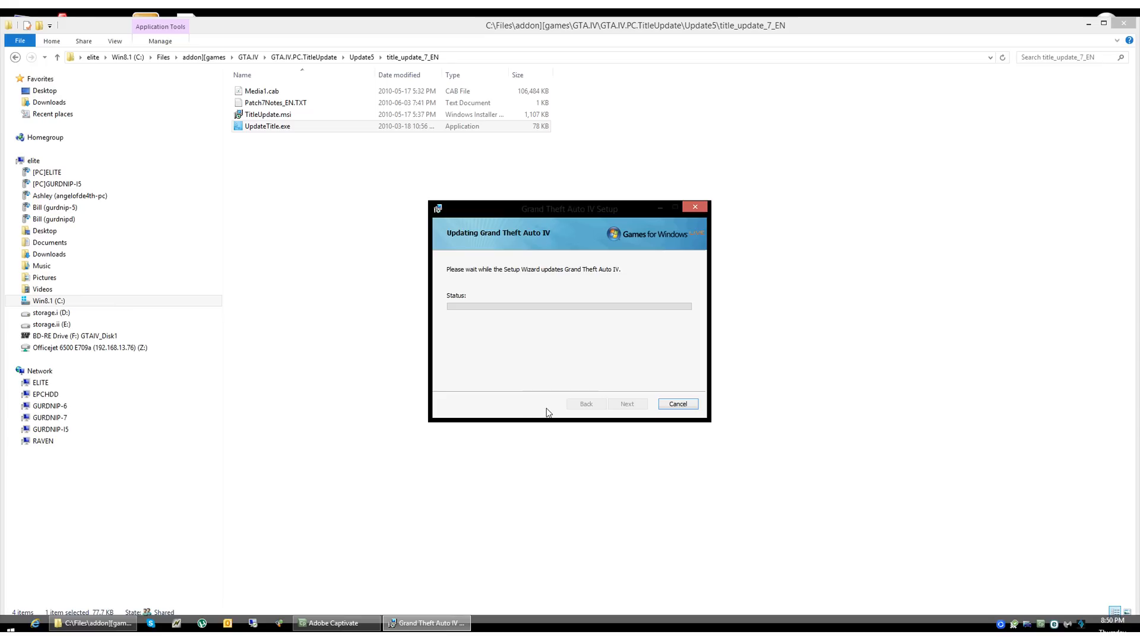
{"action": "mouse_move", "coordinate": [589, 413]}
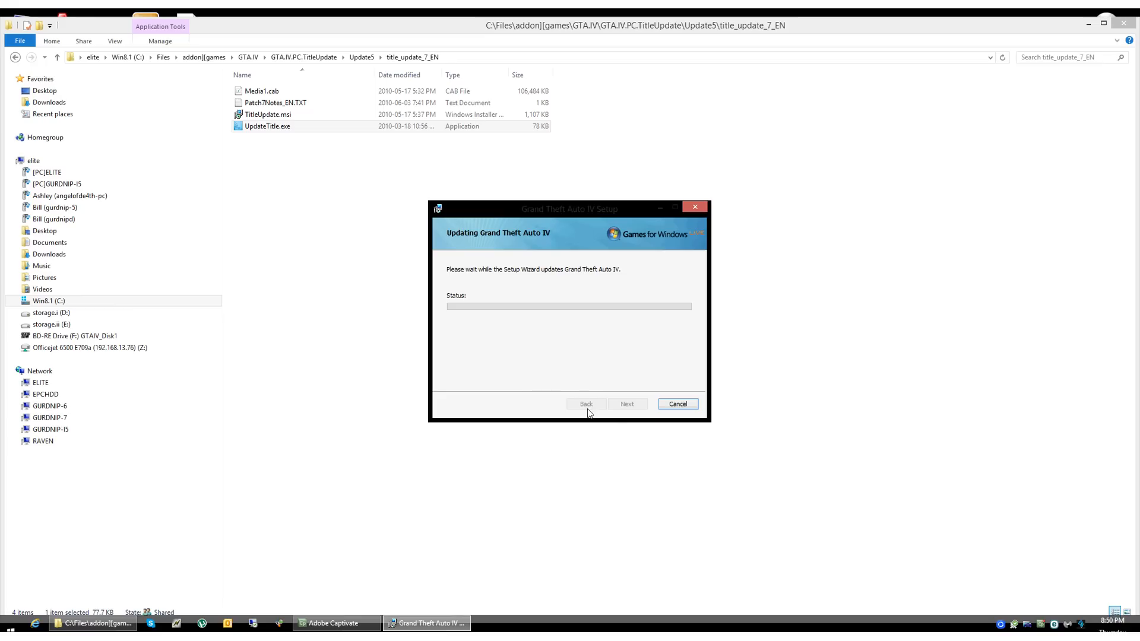
{"action": "mouse_move", "coordinate": [615, 416]}
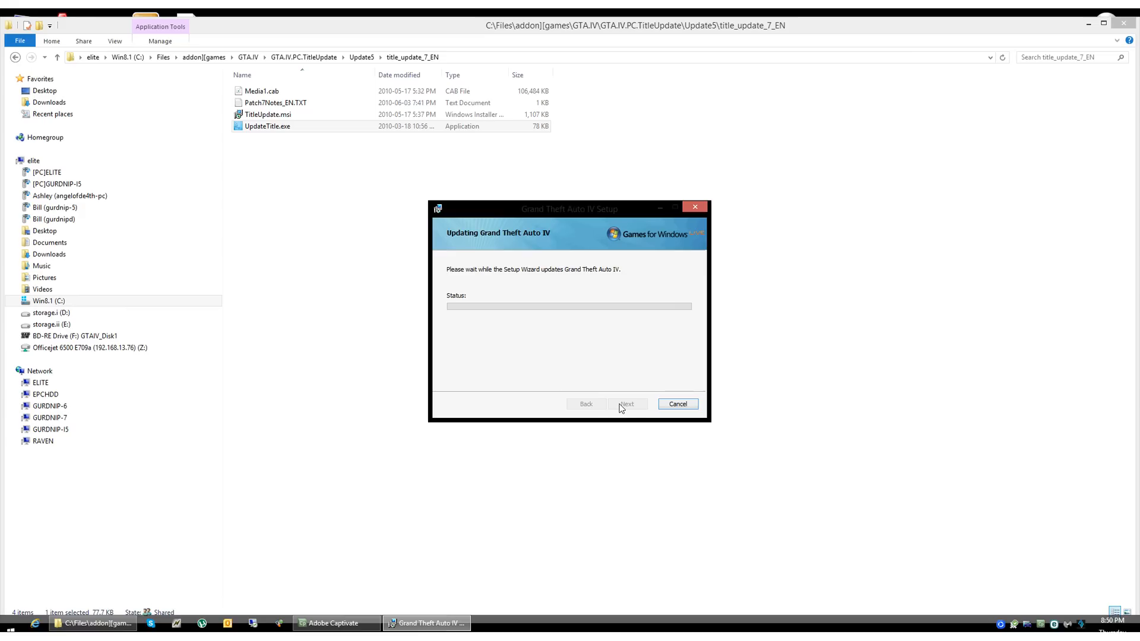
{"action": "mouse_move", "coordinate": [631, 400]}
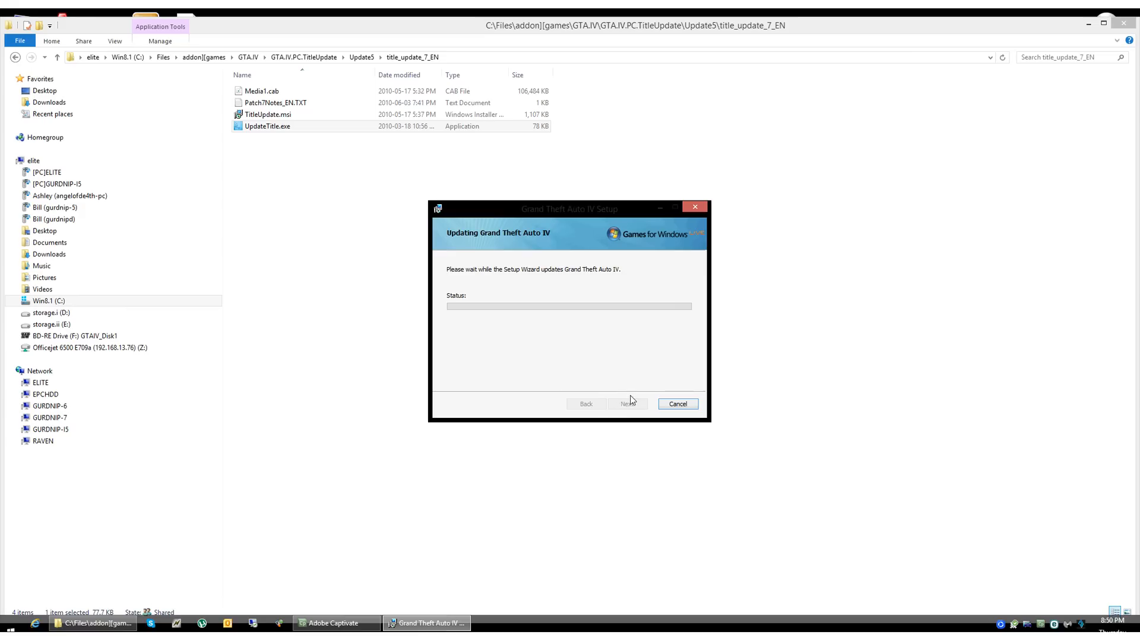
{"action": "mouse_move", "coordinate": [656, 415]}
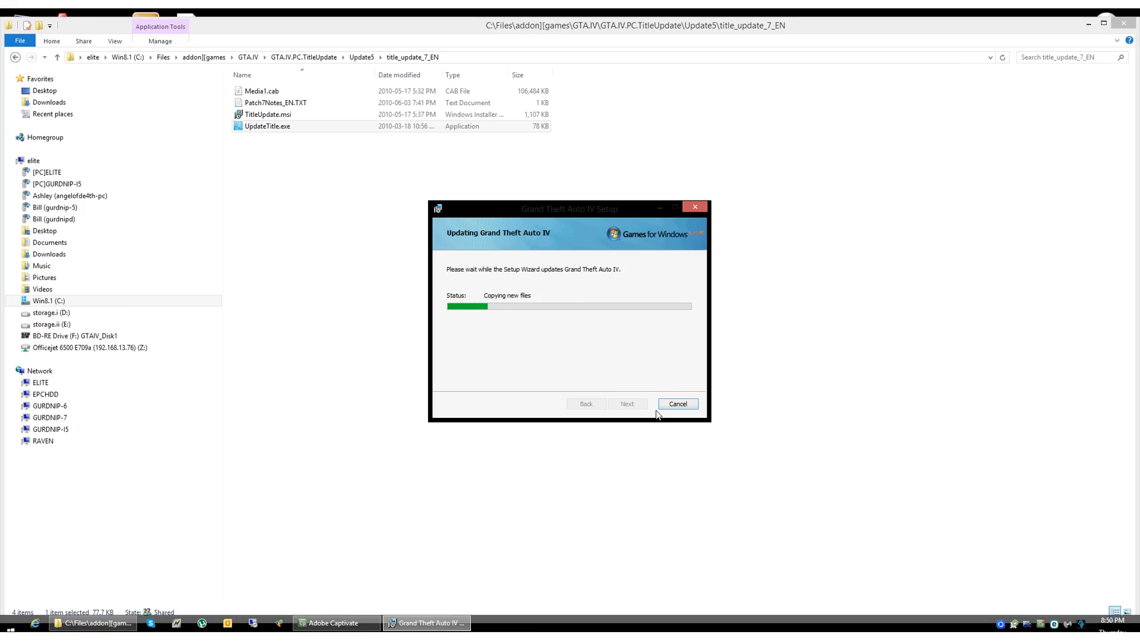
{"action": "mouse_move", "coordinate": [652, 416]}
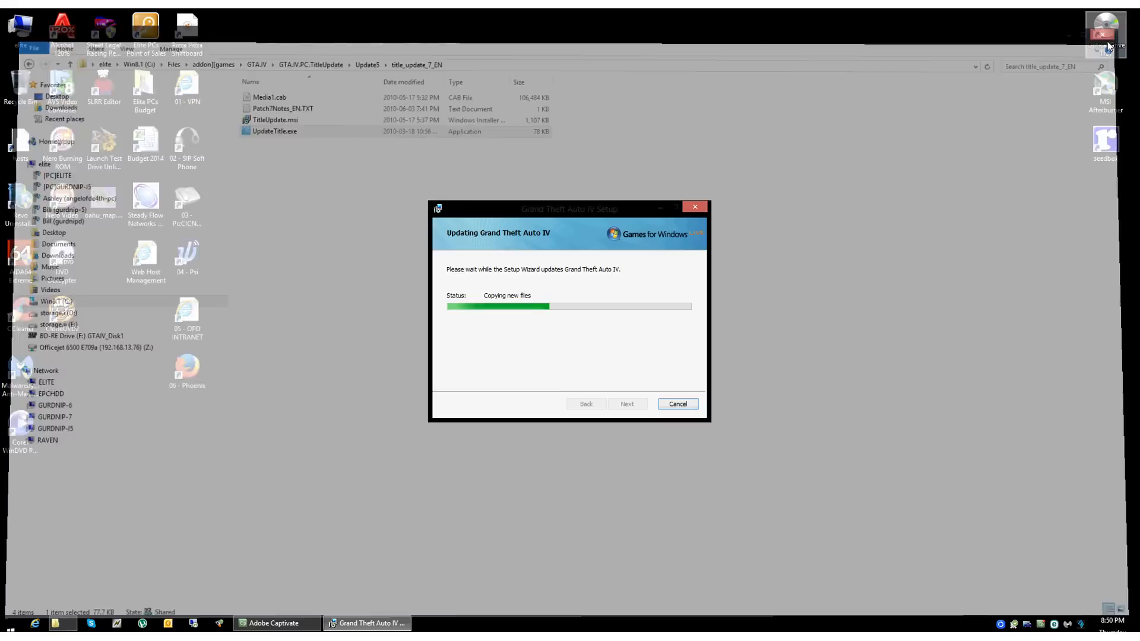
Step: Close the File Explorer window showing the update files
{"action": "left_click", "coordinate": [1102, 34]}
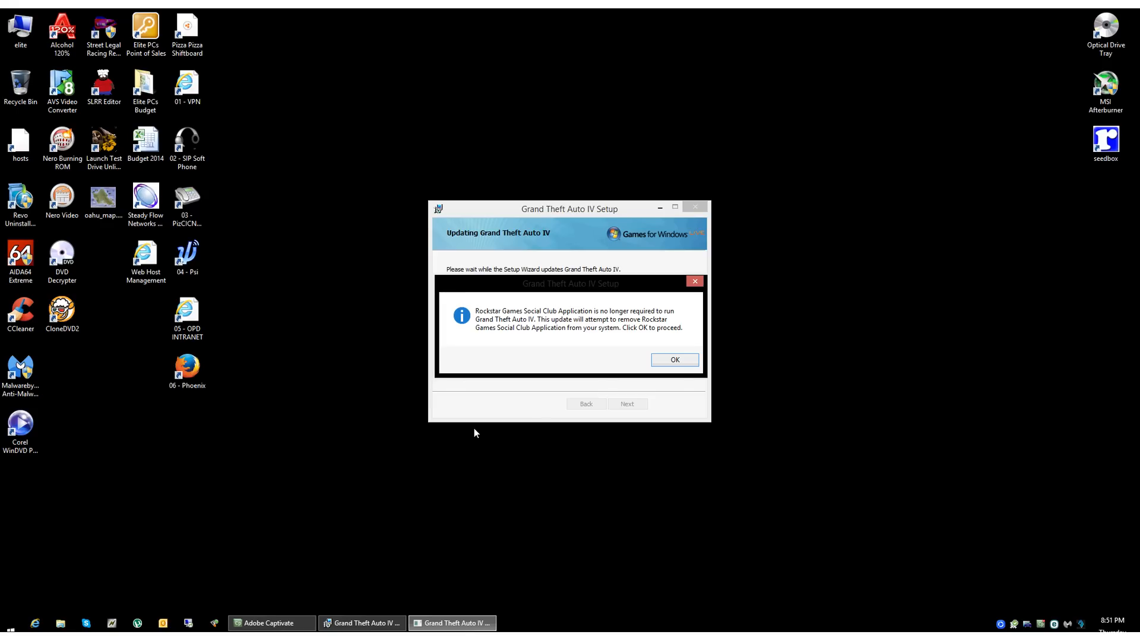
Step: Accept the removal notice, confirm uninstalling Rockstar Games Social Club, and finish the wizard
{"action": "left_click", "coordinate": [673, 360]}
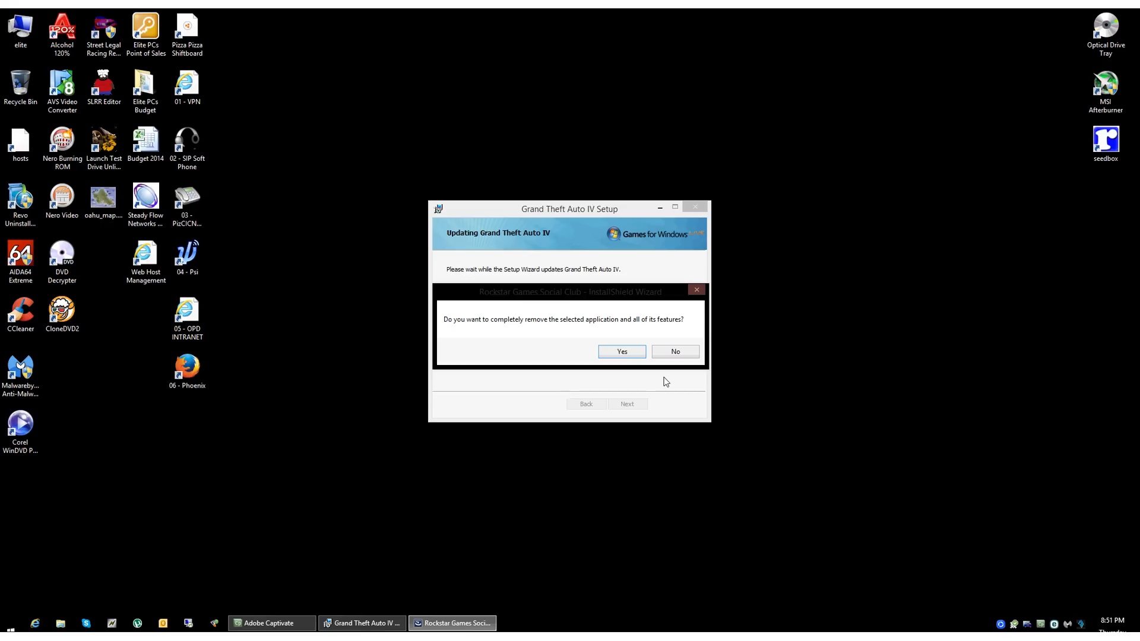
{"action": "mouse_move", "coordinate": [632, 406]}
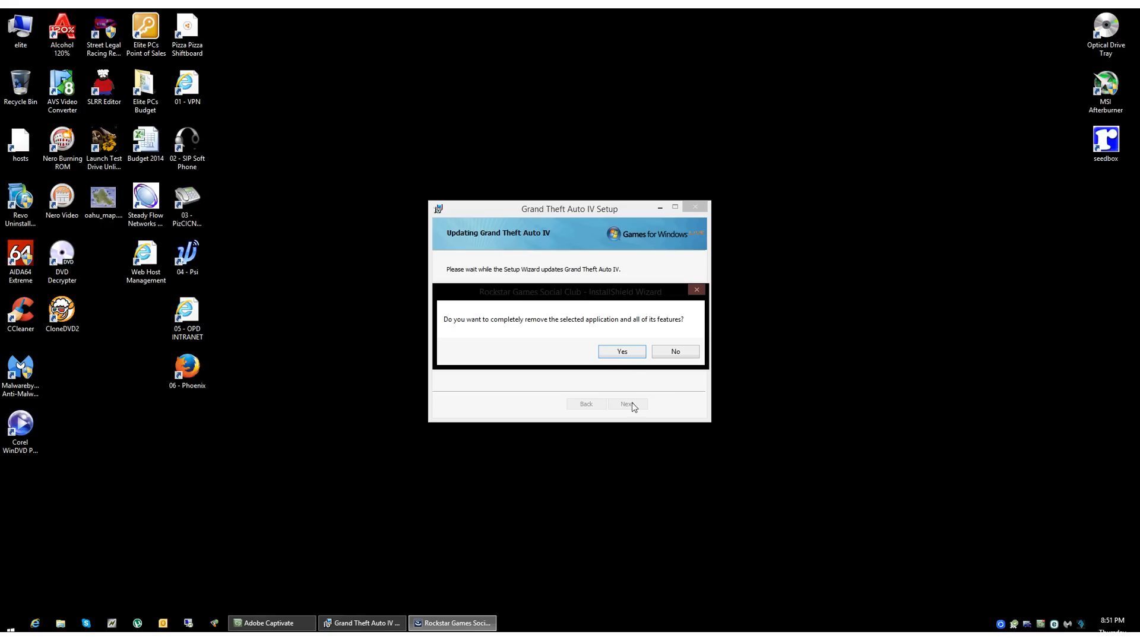
{"action": "left_click", "coordinate": [621, 351]}
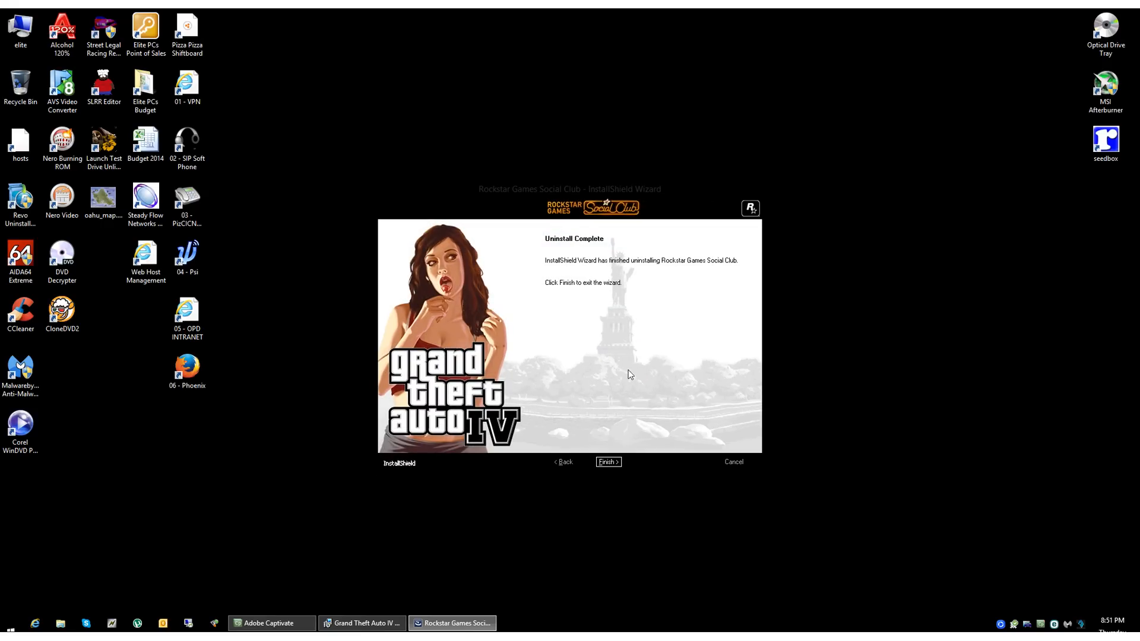
{"action": "mouse_move", "coordinate": [643, 387]}
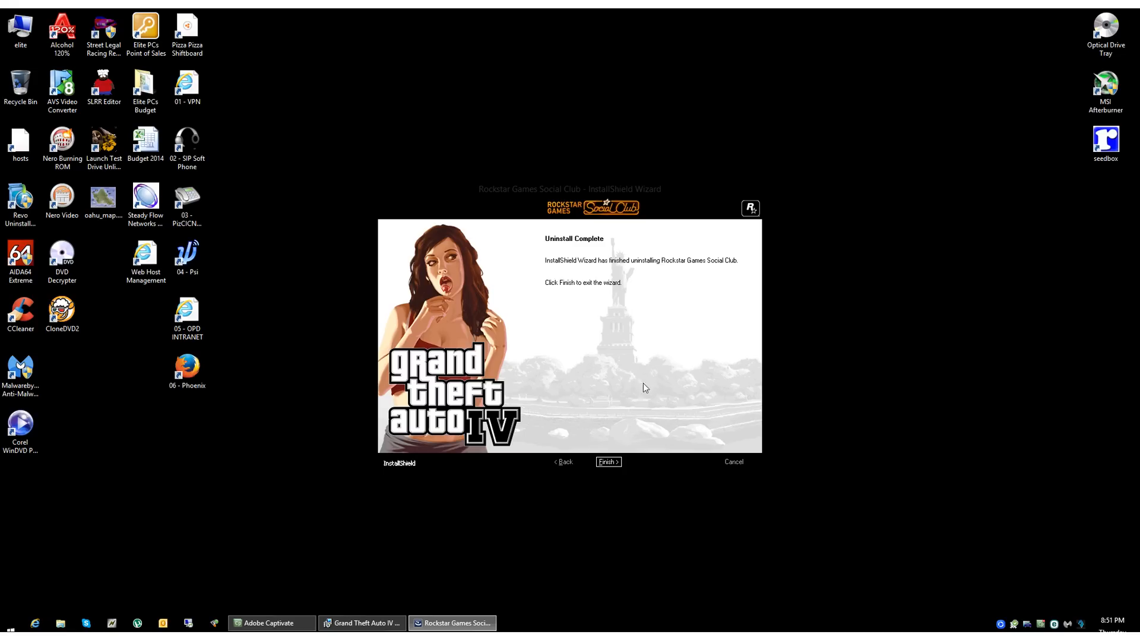
{"action": "left_click", "coordinate": [608, 462]}
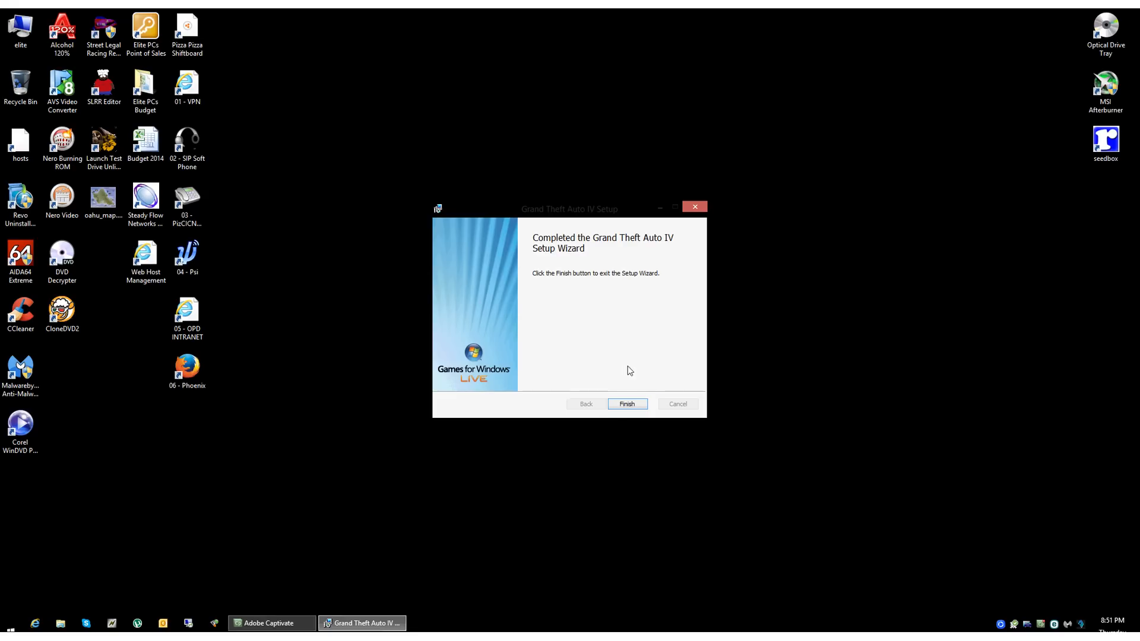
Step: Exit the finished setup, launch Grand Theft Auto IV, and continue past the activation welcome
{"action": "left_click", "coordinate": [626, 404]}
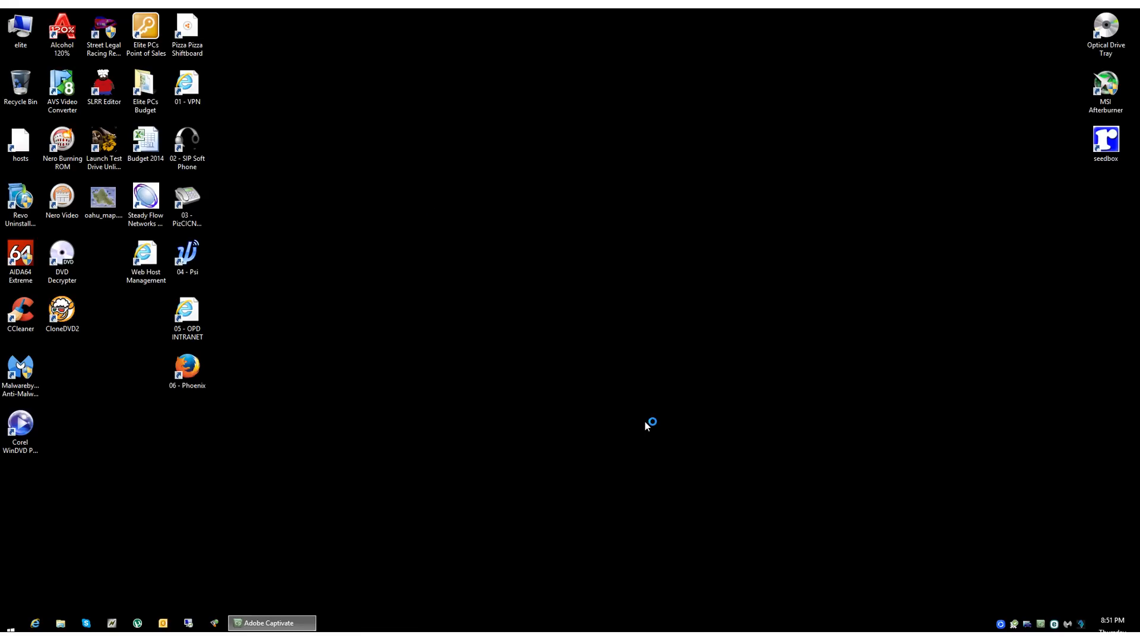
{"action": "mouse_move", "coordinate": [644, 423]}
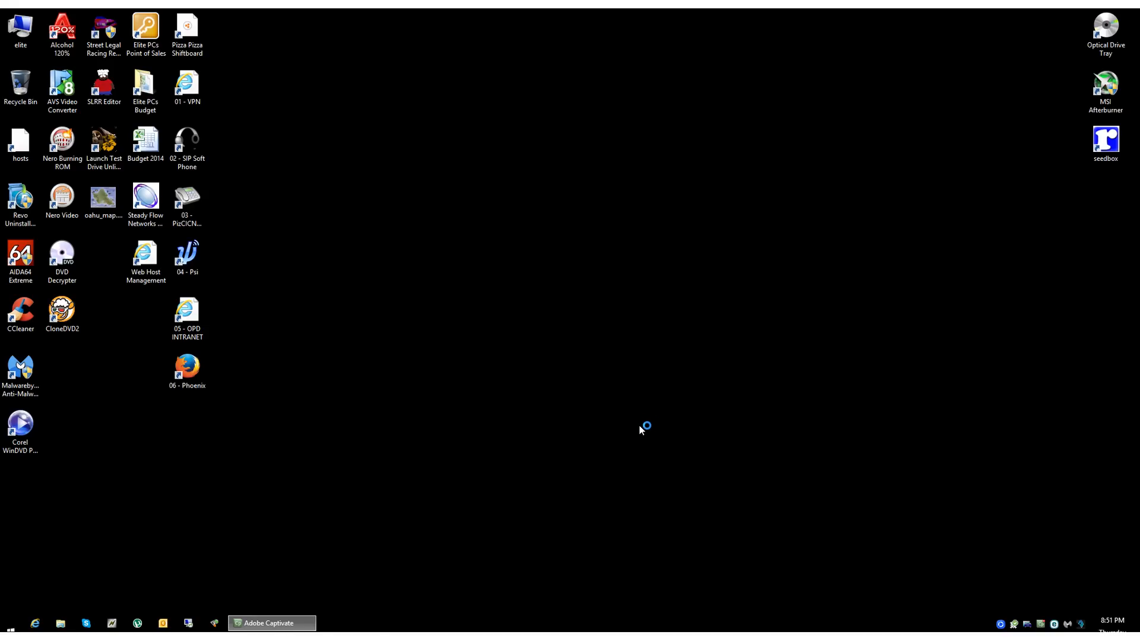
{"action": "double_click", "coordinate": [19, 30]}
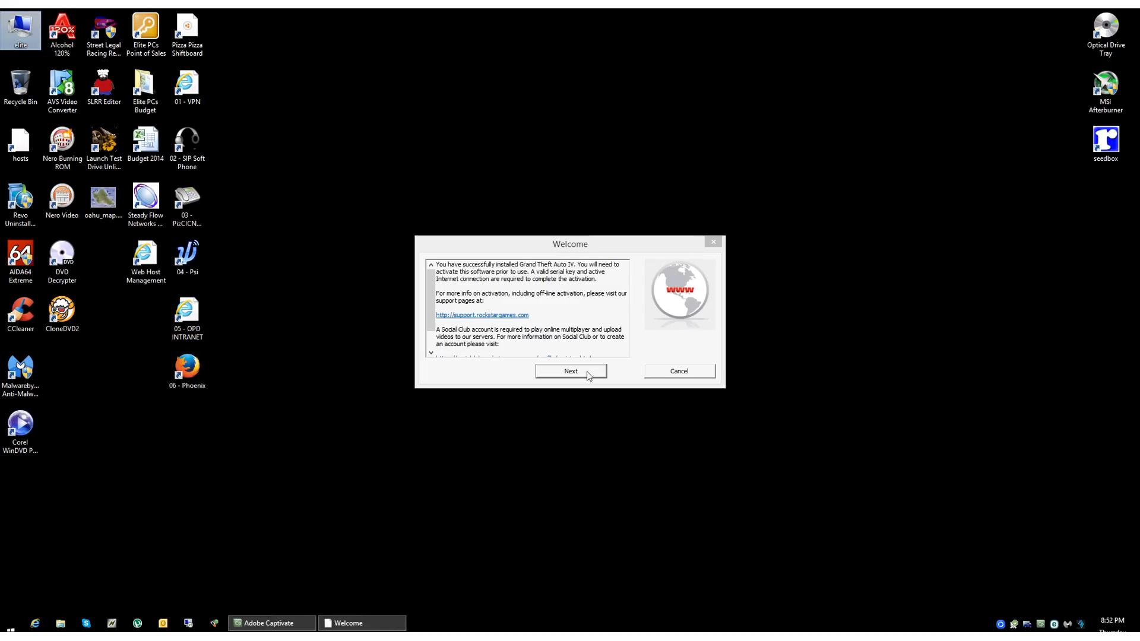
{"action": "left_click", "coordinate": [570, 371]}
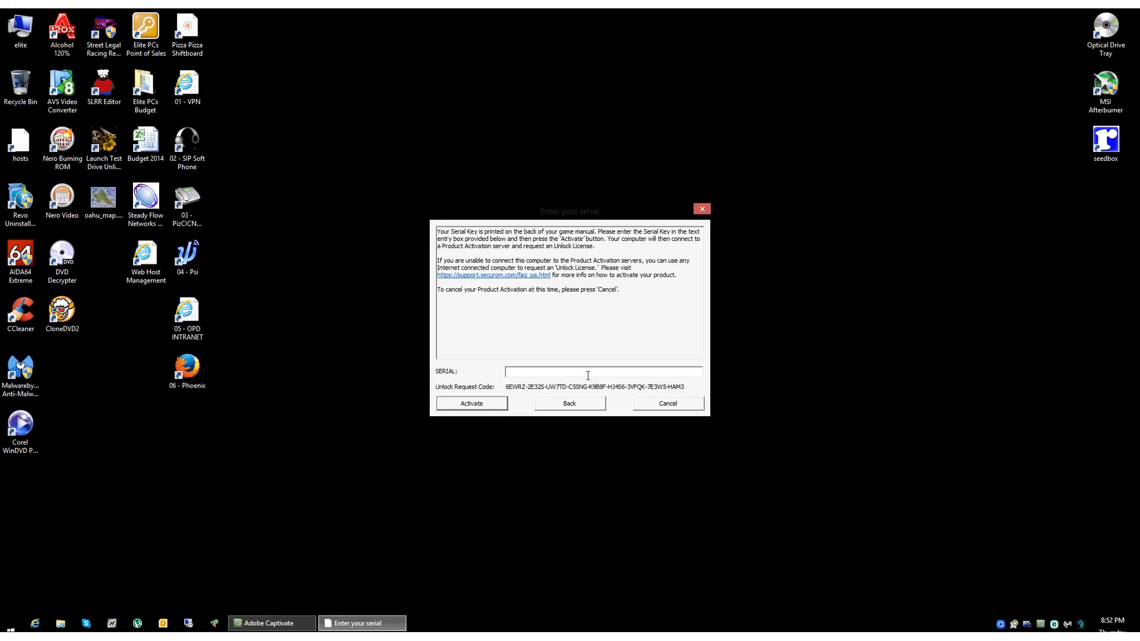
{"action": "mouse_move", "coordinate": [587, 375]}
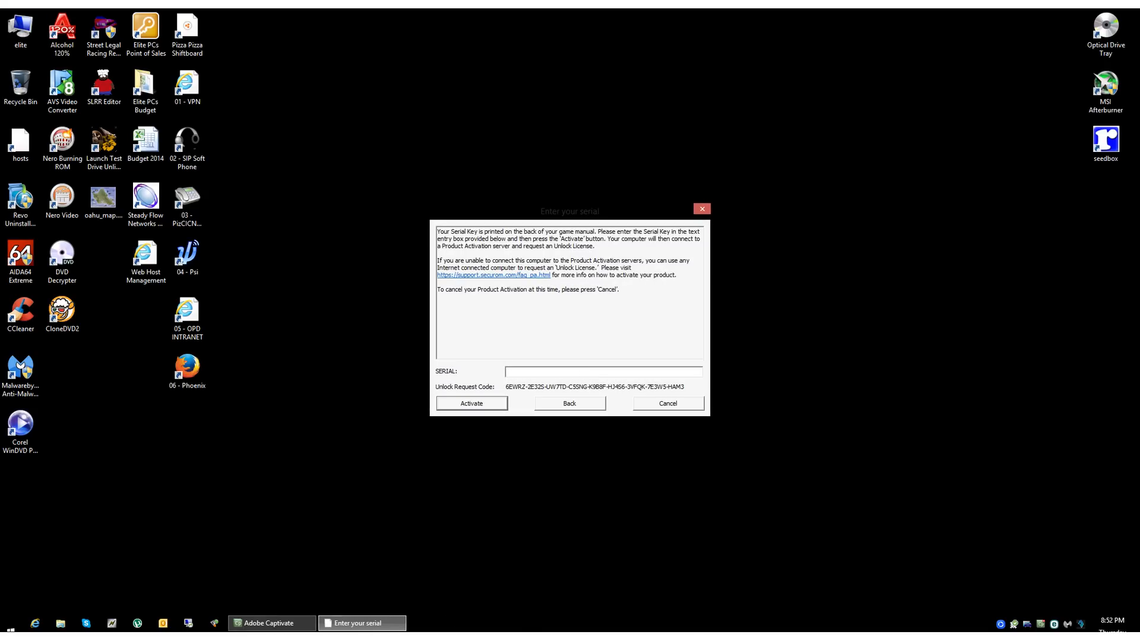
{"action": "mouse_move", "coordinate": [271, 623]}
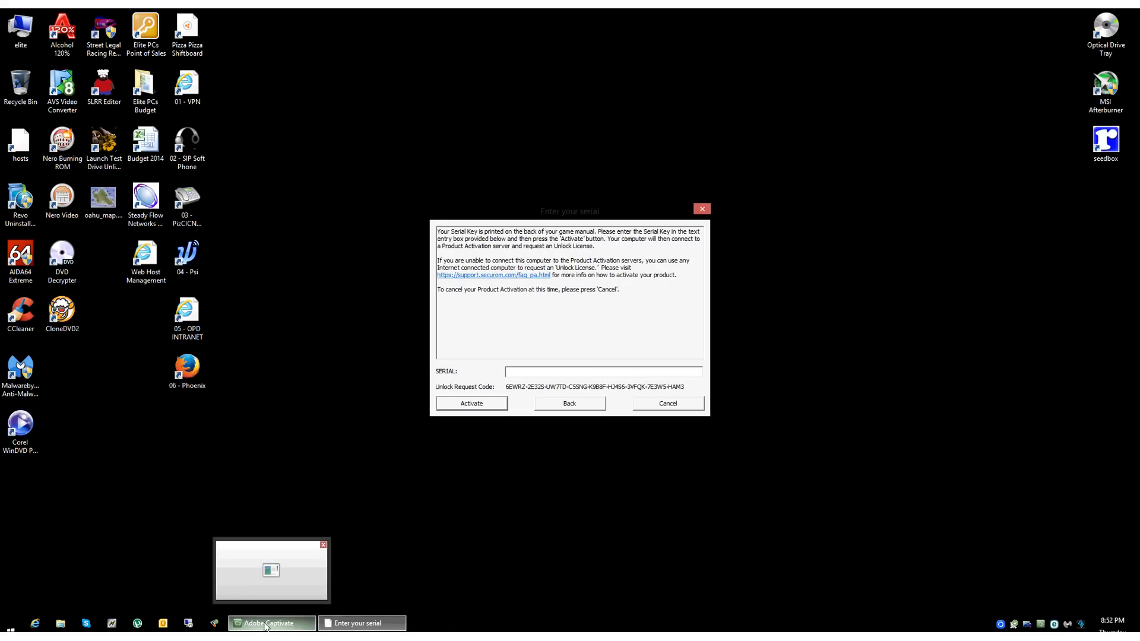
{"action": "left_click", "coordinate": [604, 370]}
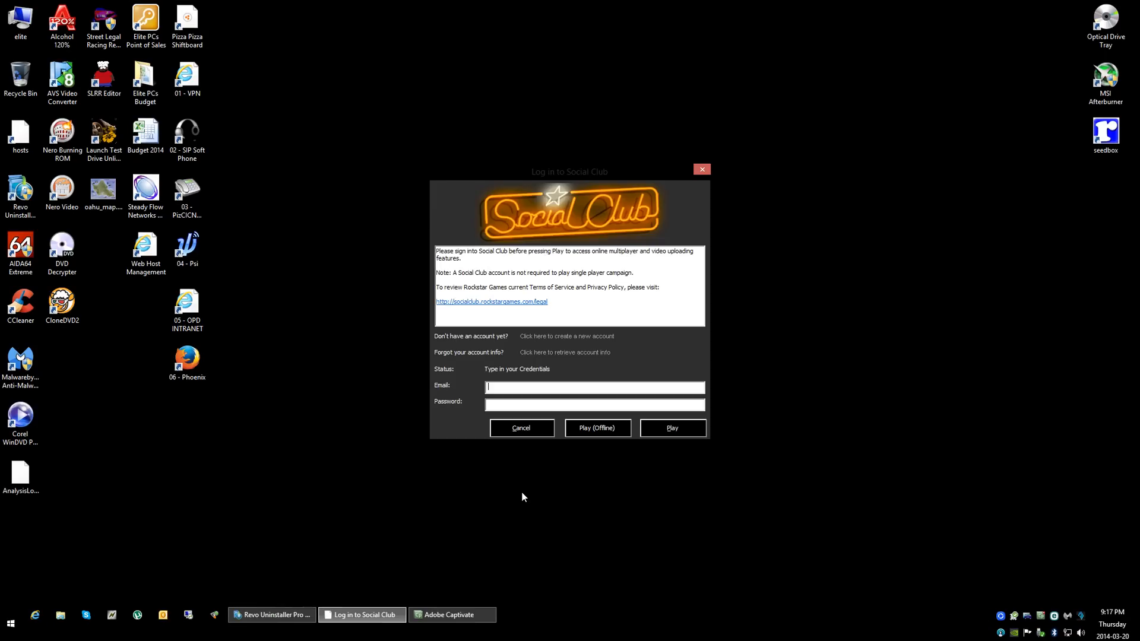
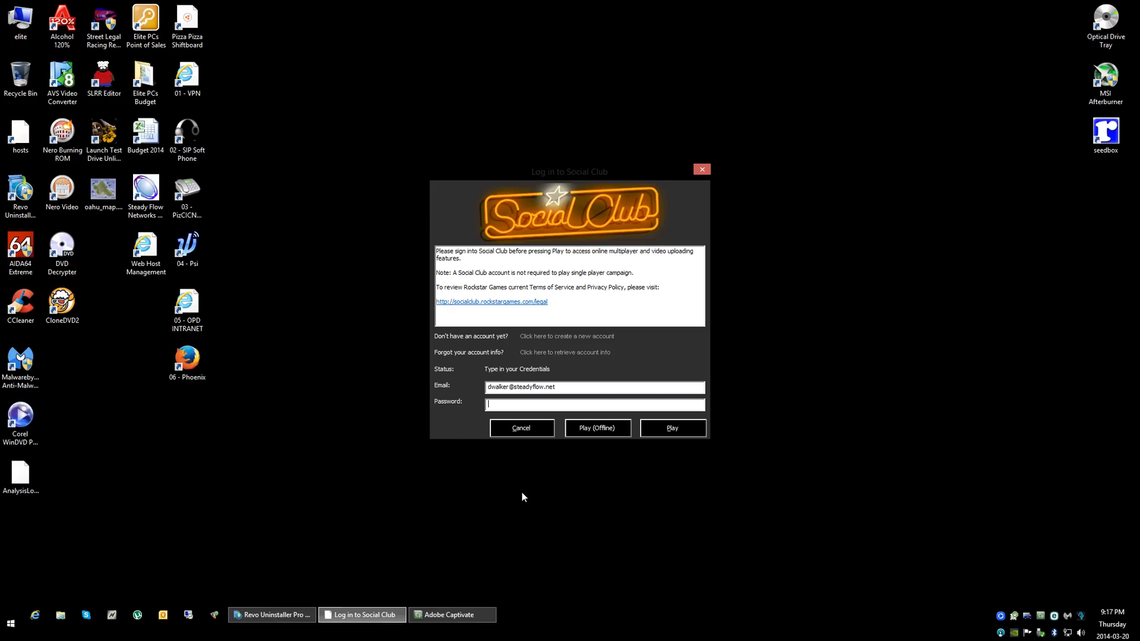
{"action": "type", "text": "password"}
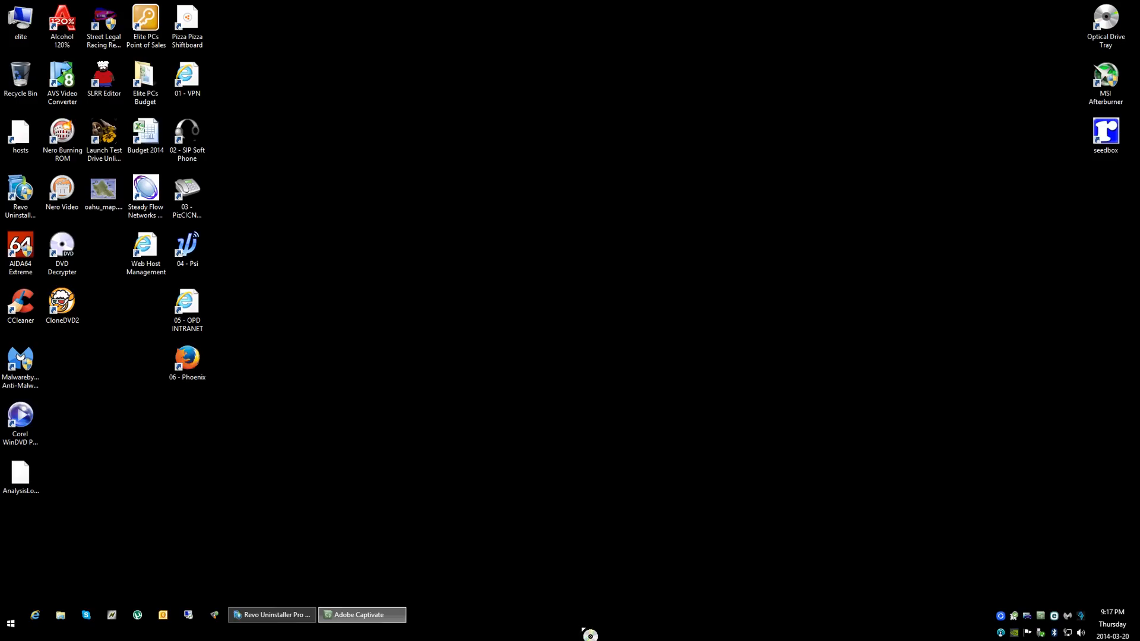
{"action": "mouse_move", "coordinate": [622, 540]}
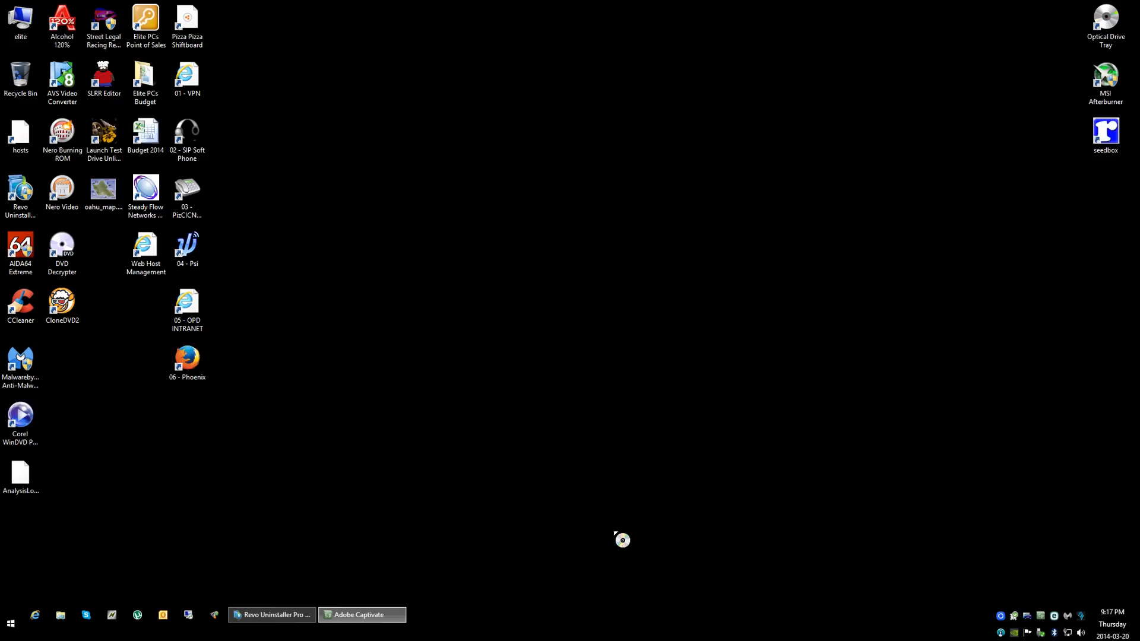
{"action": "mouse_move", "coordinate": [704, 370]}
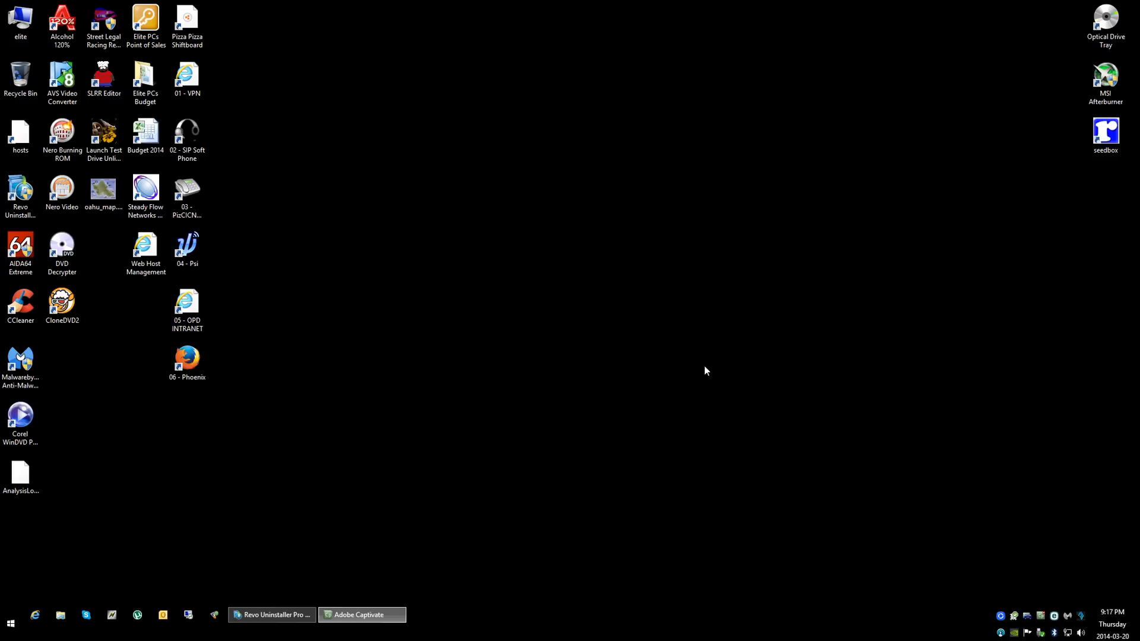
{"action": "mouse_move", "coordinate": [551, 550]}
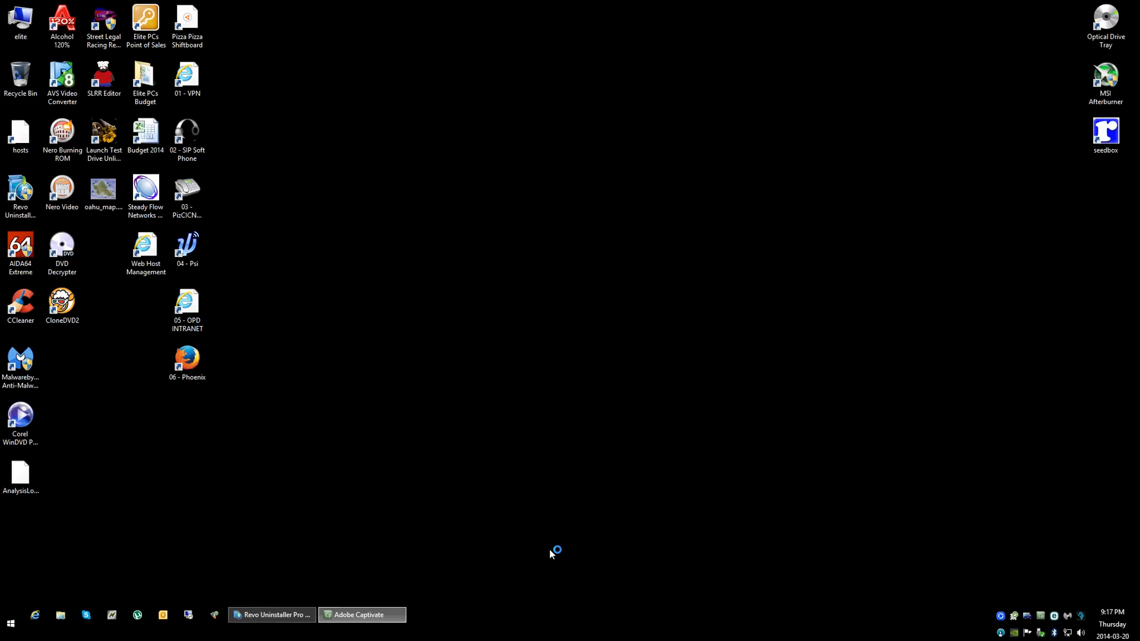
{"action": "mouse_move", "coordinate": [565, 499]}
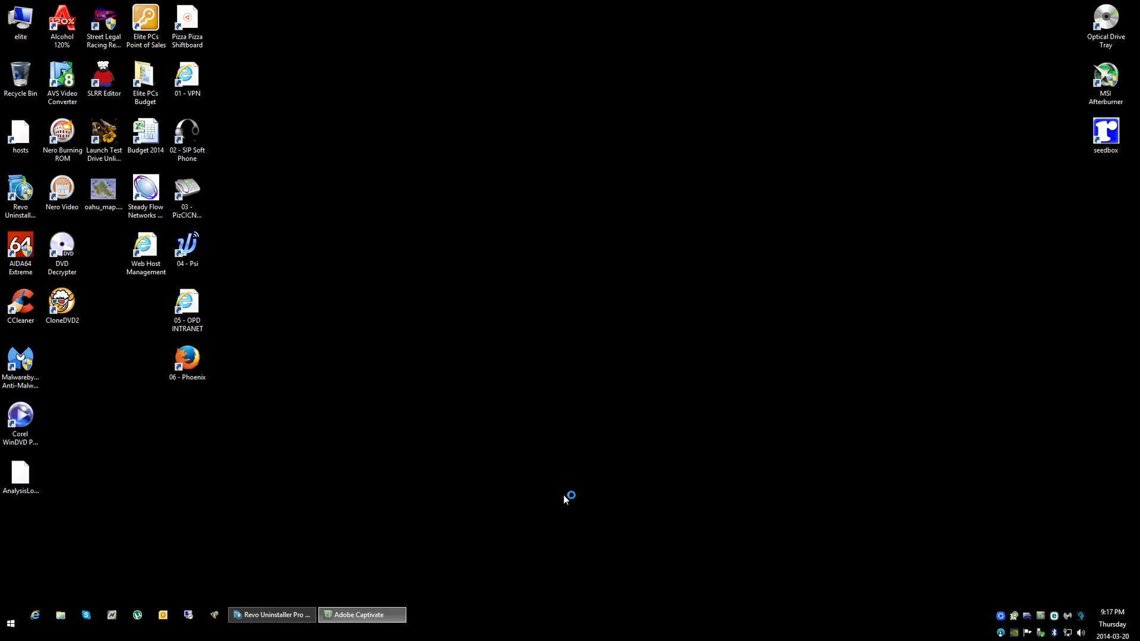
{"action": "mouse_move", "coordinate": [567, 500]}
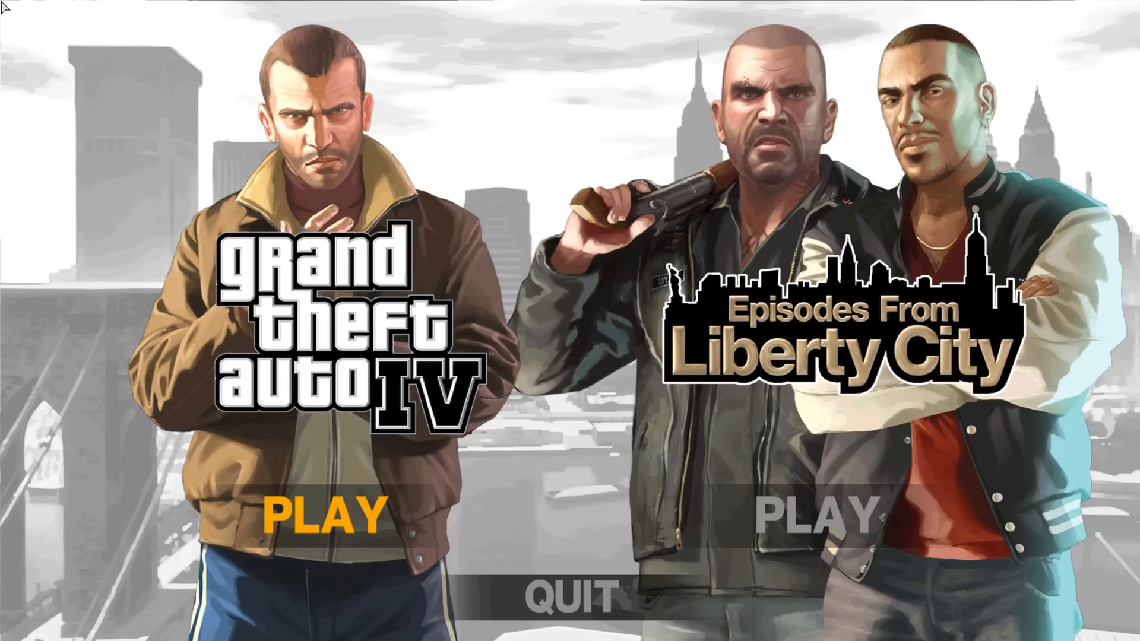
{"action": "mouse_move", "coordinate": [32, 210]}
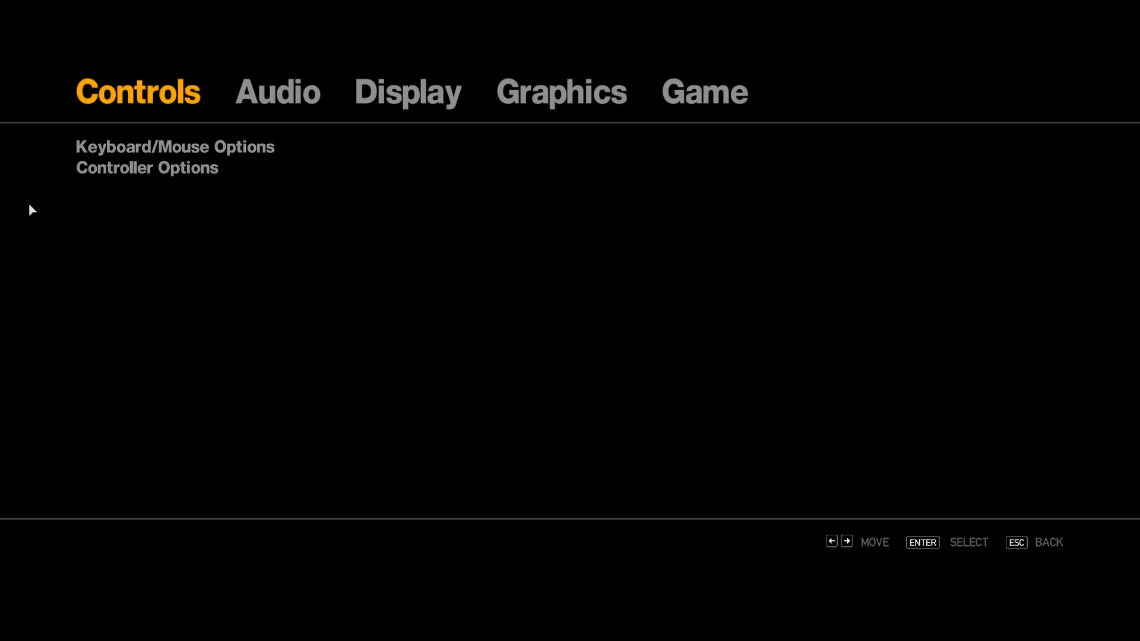
Step: Leave Options for the GTA IV main menu, then quit to the desktop
{"action": "left_click", "coordinate": [276, 93]}
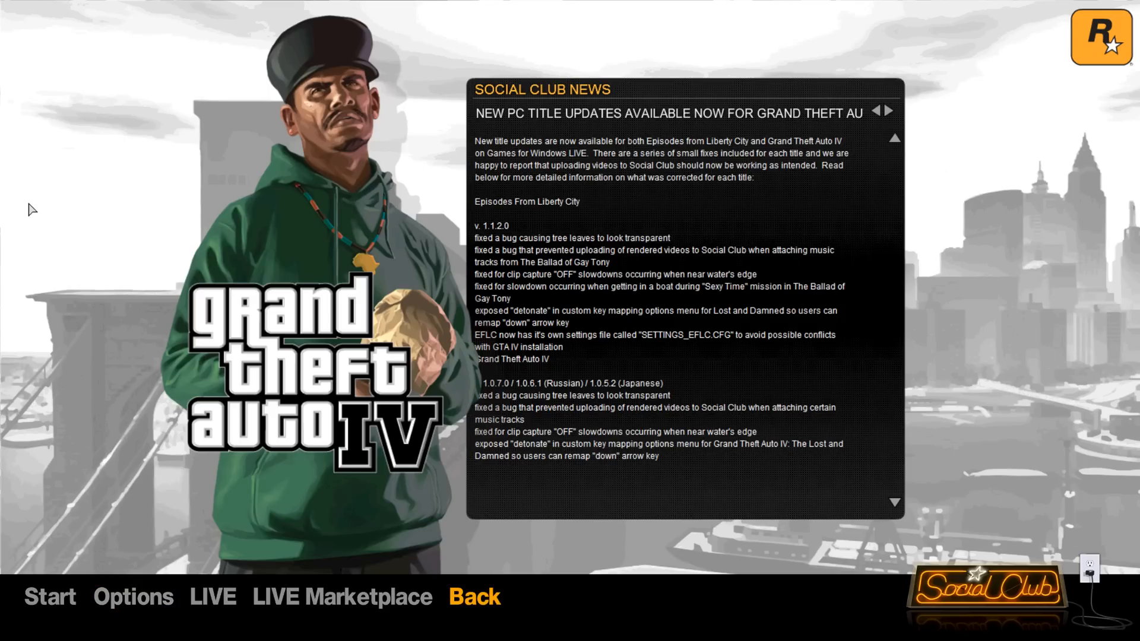
{"action": "left_click", "coordinate": [473, 596]}
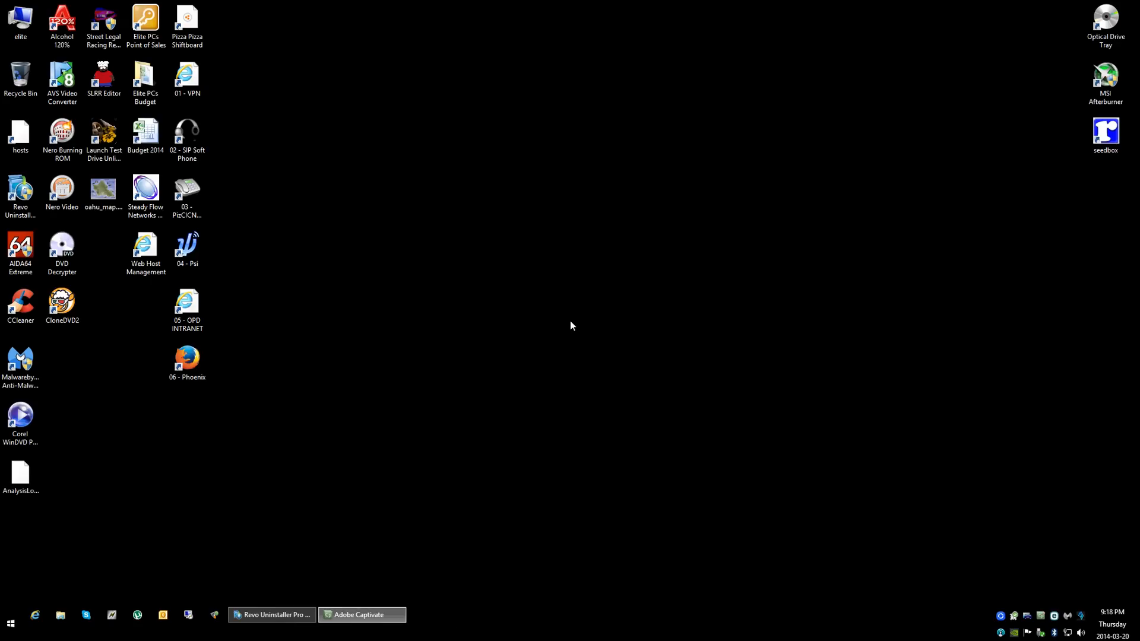
{"action": "mouse_move", "coordinate": [523, 395]}
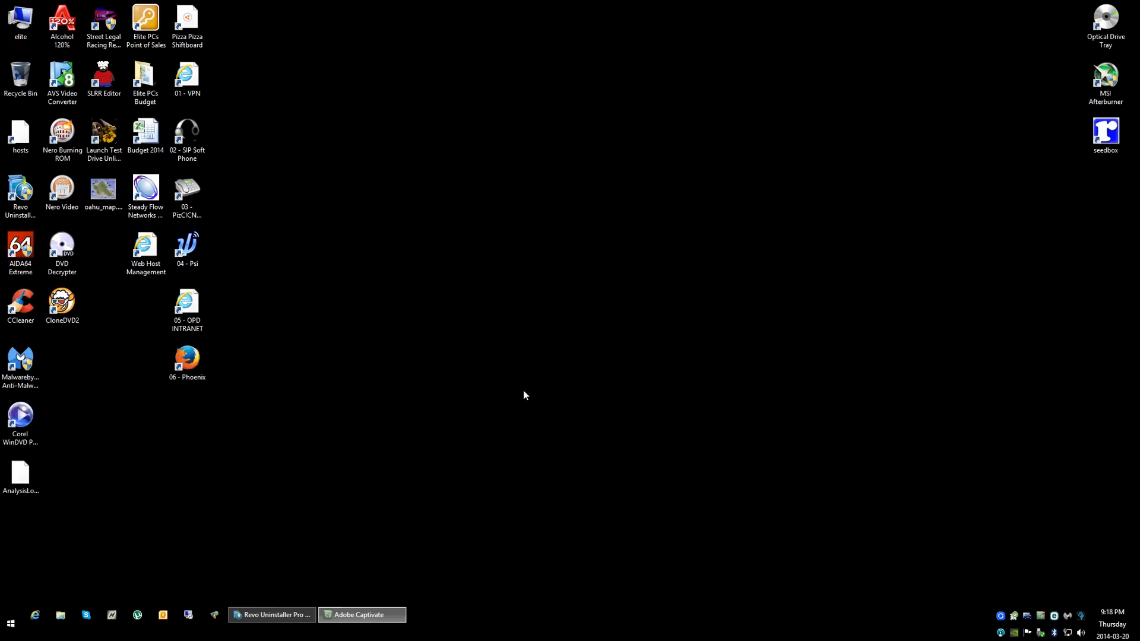
{"action": "mouse_move", "coordinate": [361, 615]}
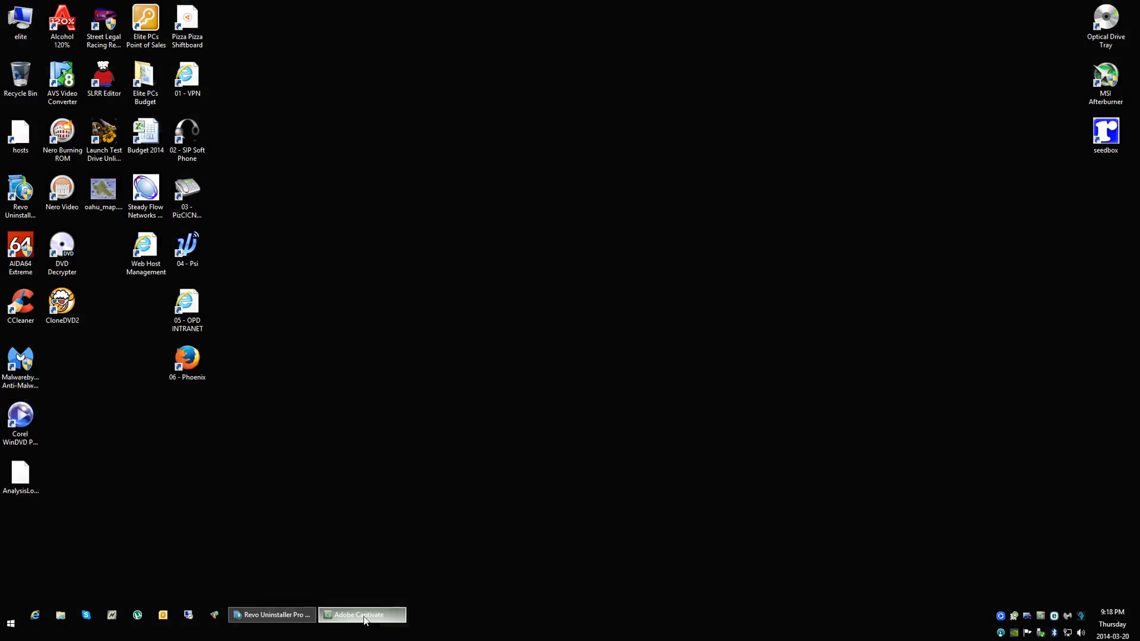